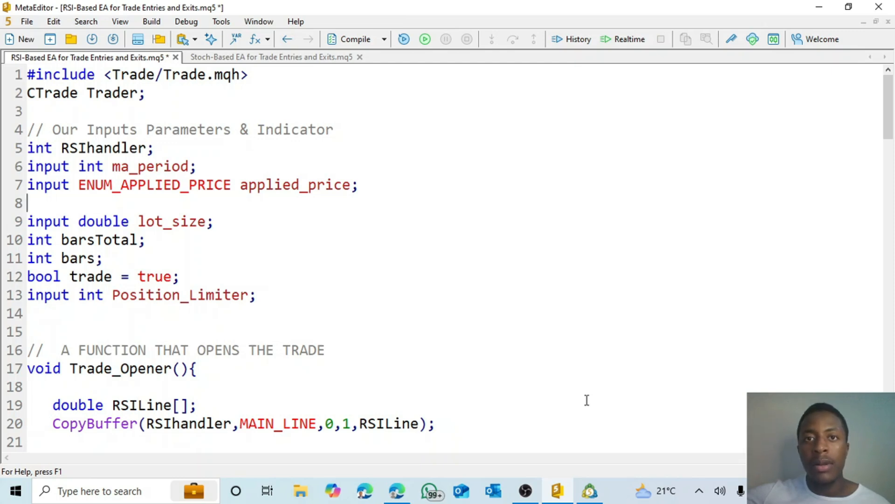
pyautogui.moveTo(465, 228)
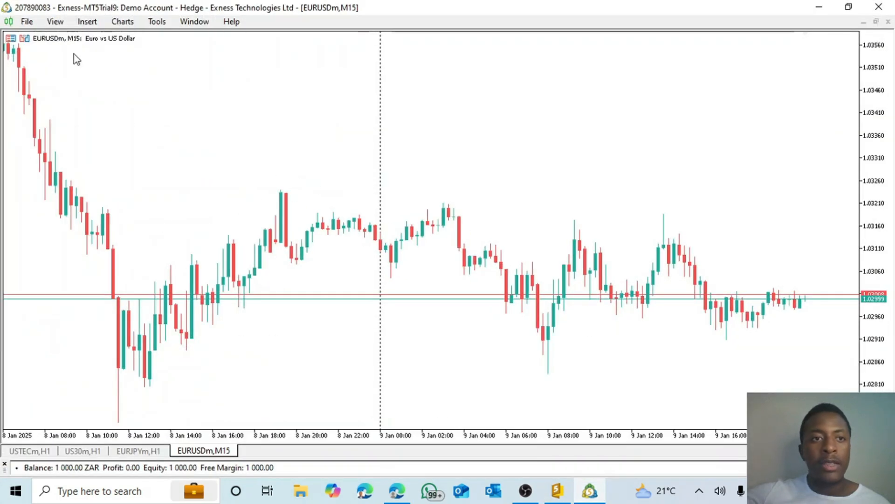
# Step: Insert a Relative Strength Index oscillator with default period 14 on Close beneath the EURUSDm chart
pyautogui.click(86, 22)
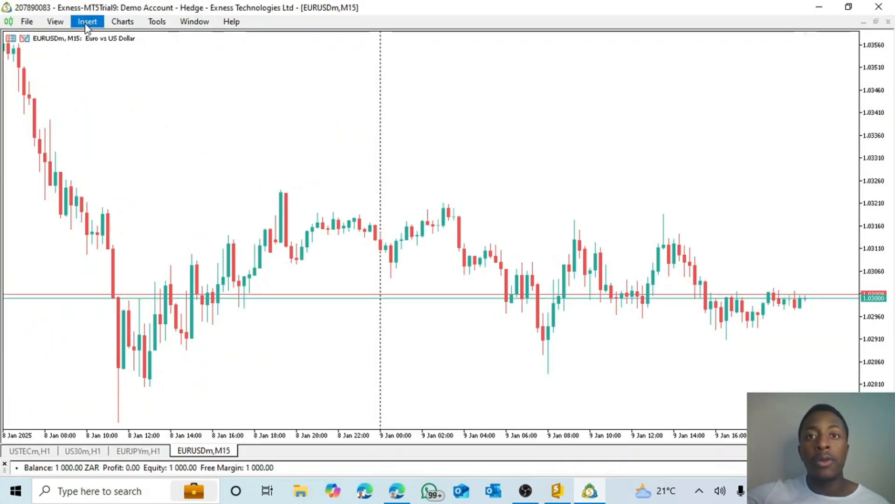
pyautogui.click(87, 21)
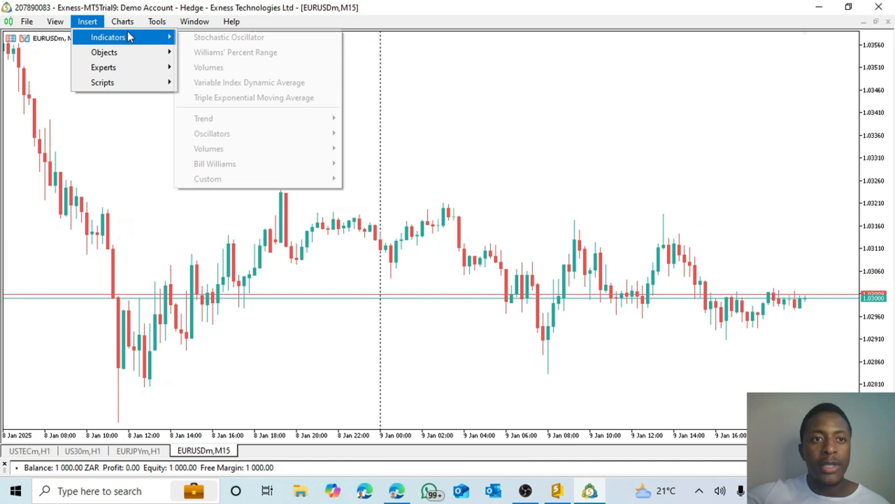
pyautogui.moveTo(203, 118)
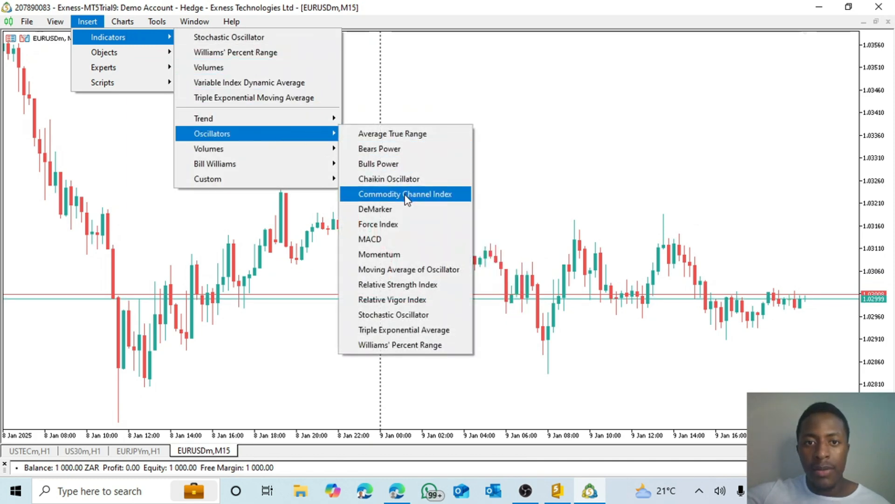
pyautogui.moveTo(393, 299)
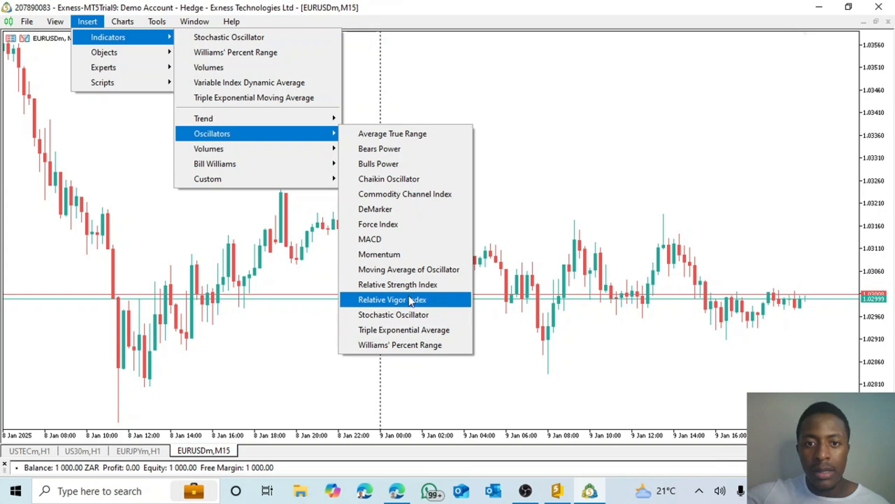
pyautogui.click(398, 285)
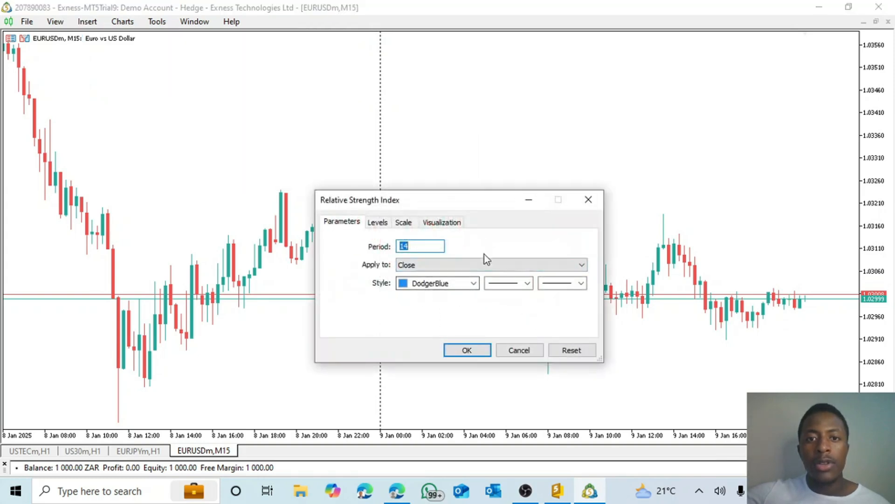
pyautogui.moveTo(377, 253)
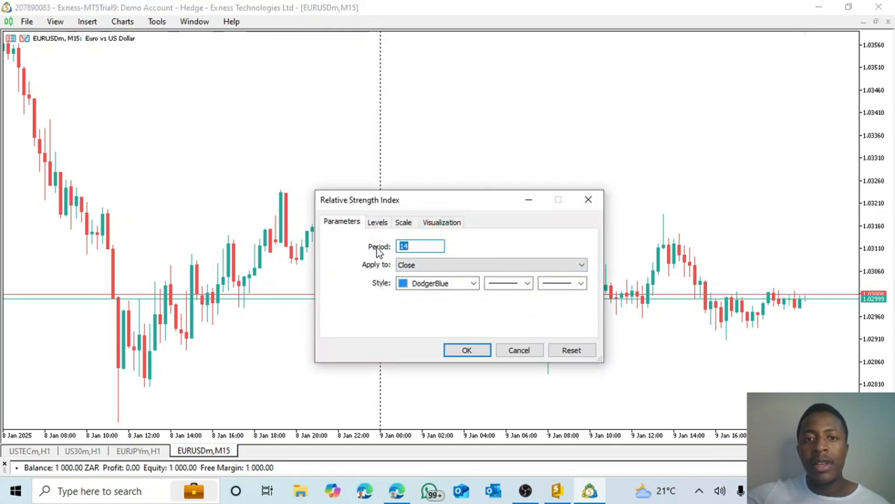
pyautogui.moveTo(384, 273)
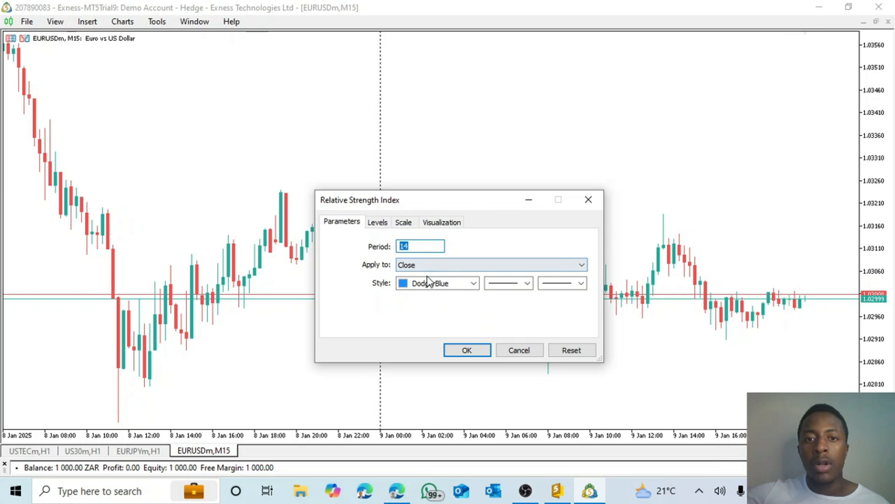
pyautogui.click(467, 350)
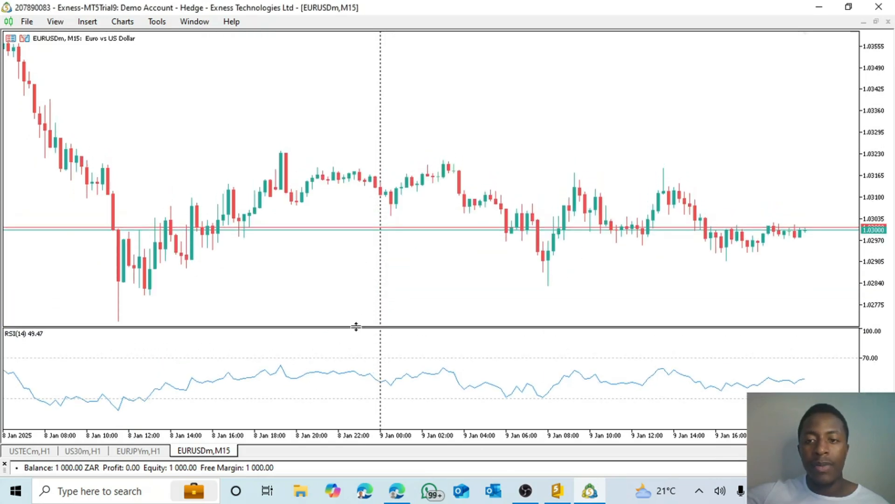
pyautogui.moveTo(279, 331)
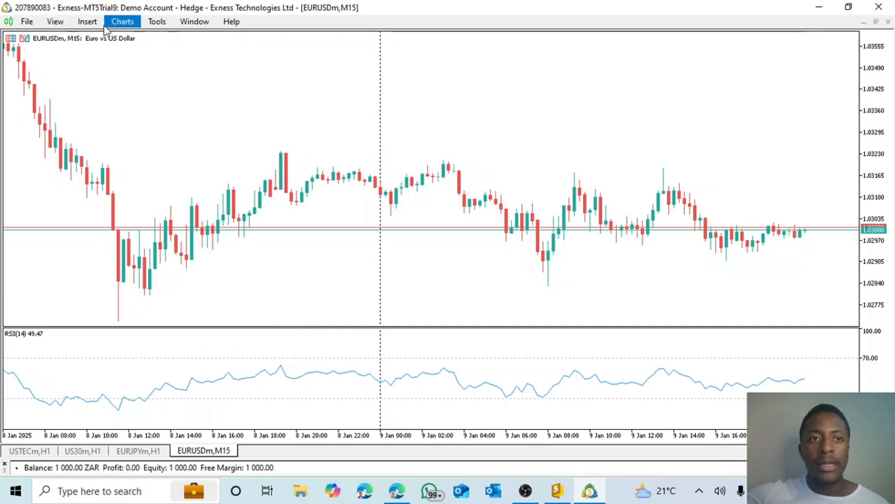
pyautogui.moveTo(440, 374)
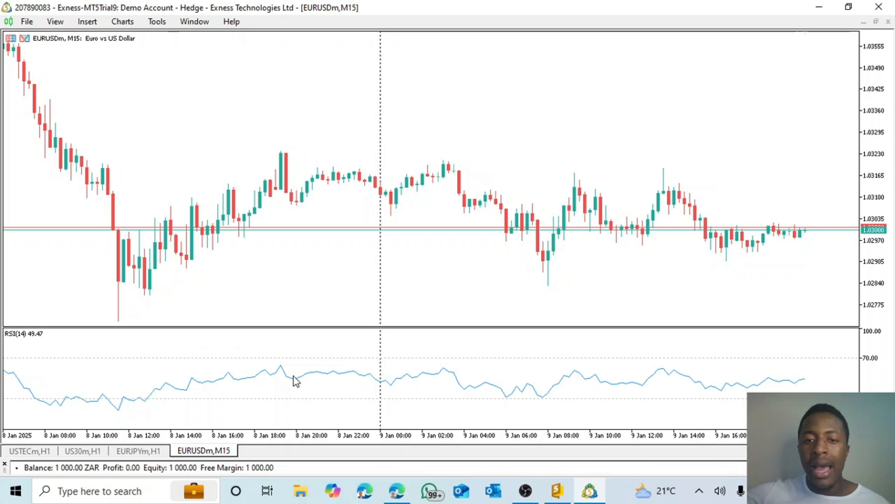
pyautogui.moveTo(429, 381)
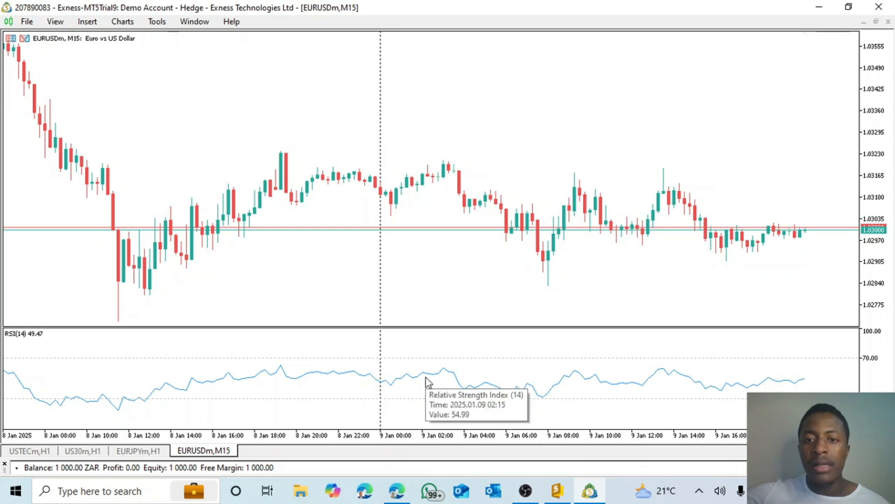
pyautogui.moveTo(484, 348)
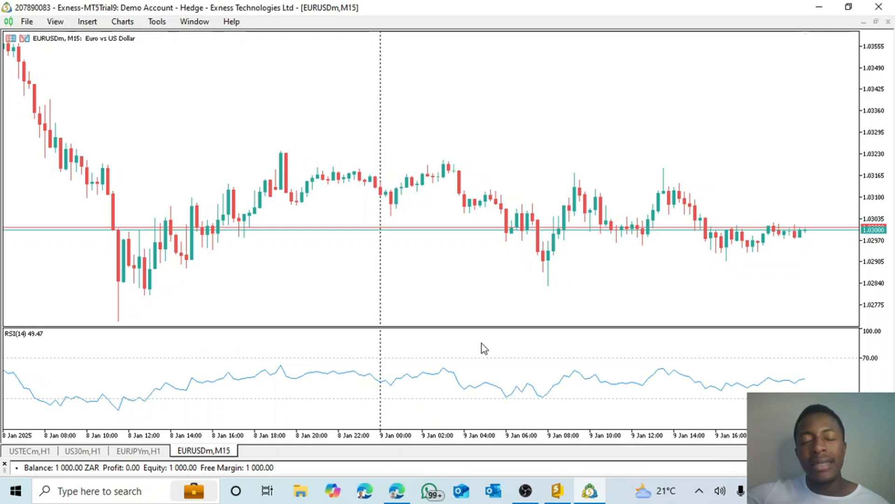
pyautogui.moveTo(456, 377)
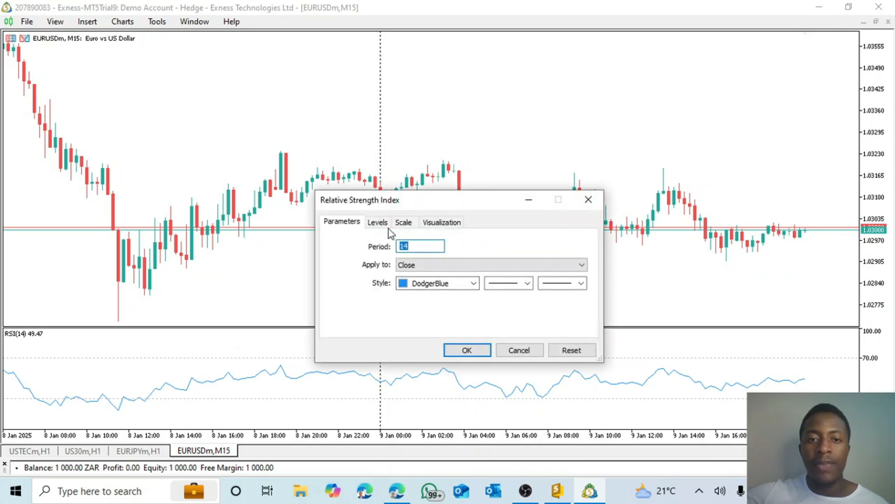
# Step: Change the RSI levels from 70/30 to 80/20 and apply them
pyautogui.click(378, 222)
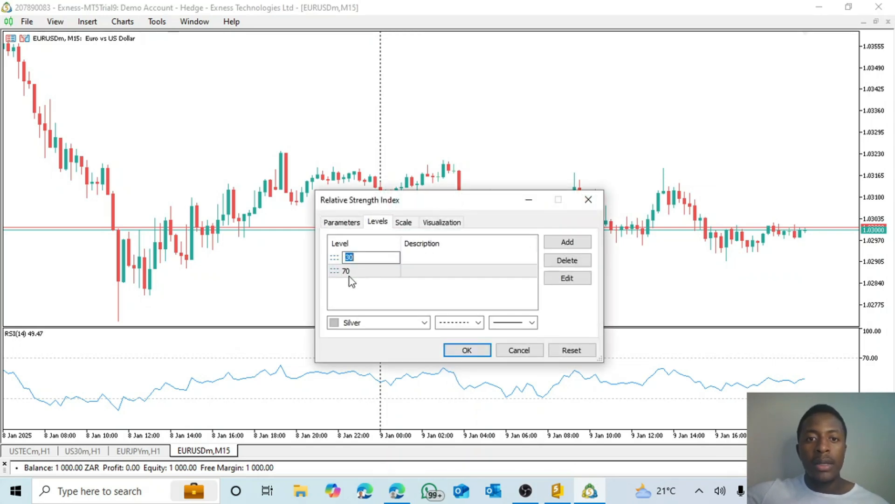
pyautogui.write('80')
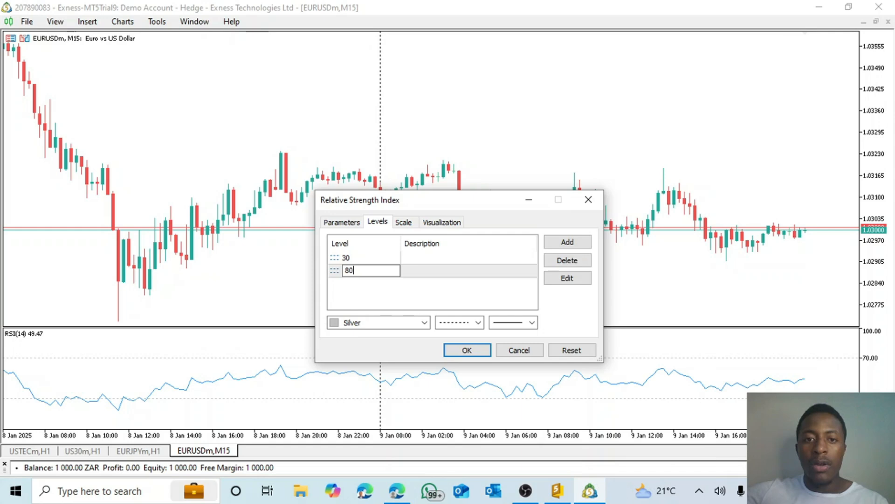
pyautogui.click(345, 257)
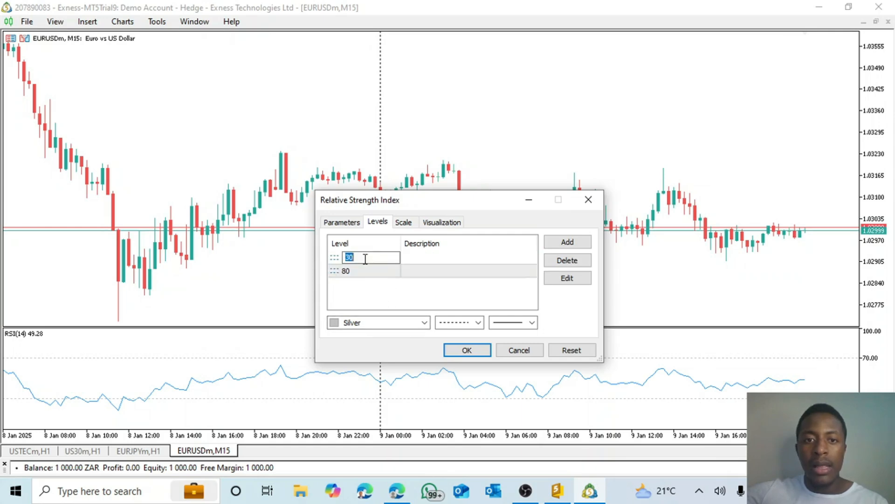
pyautogui.write('2')
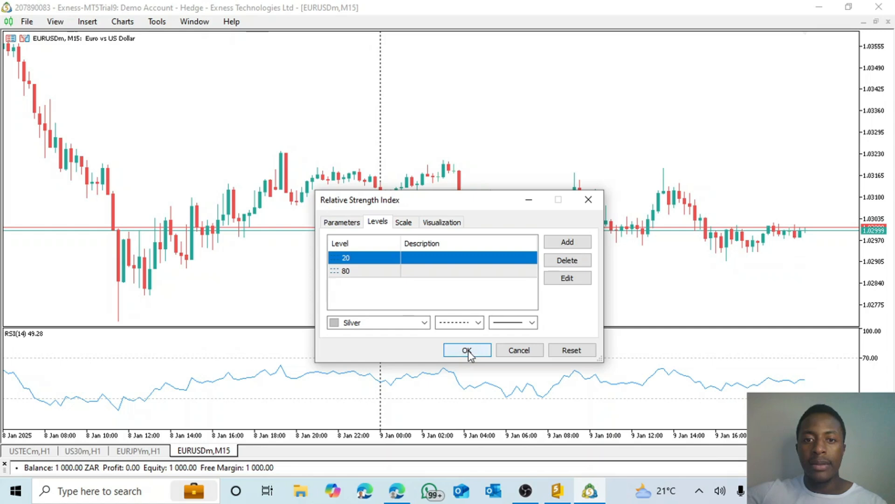
pyautogui.click(467, 350)
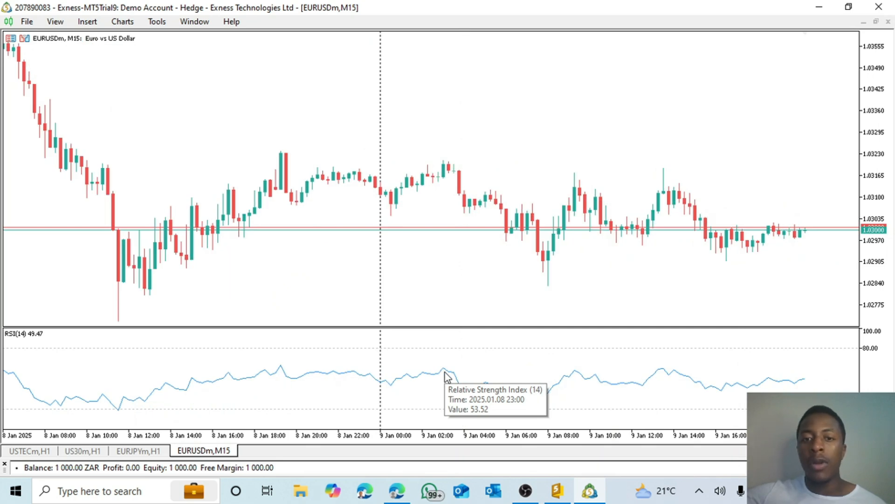
pyautogui.moveTo(389, 379)
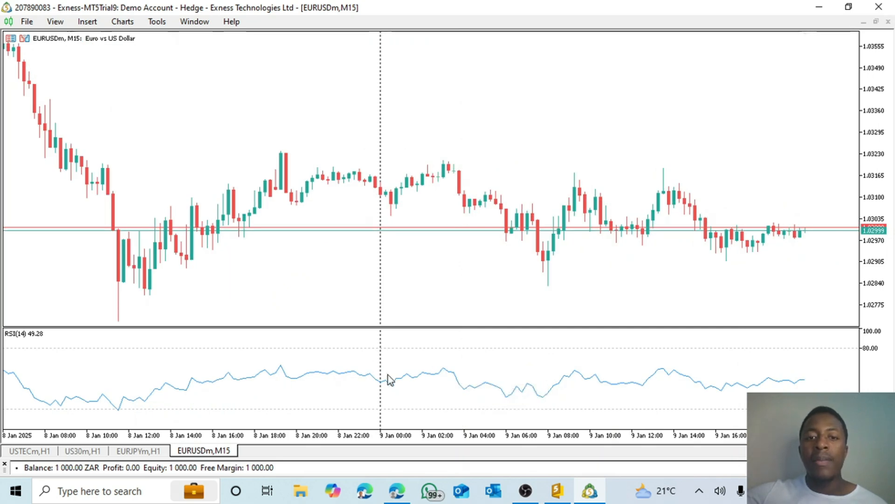
pyautogui.moveTo(387, 382)
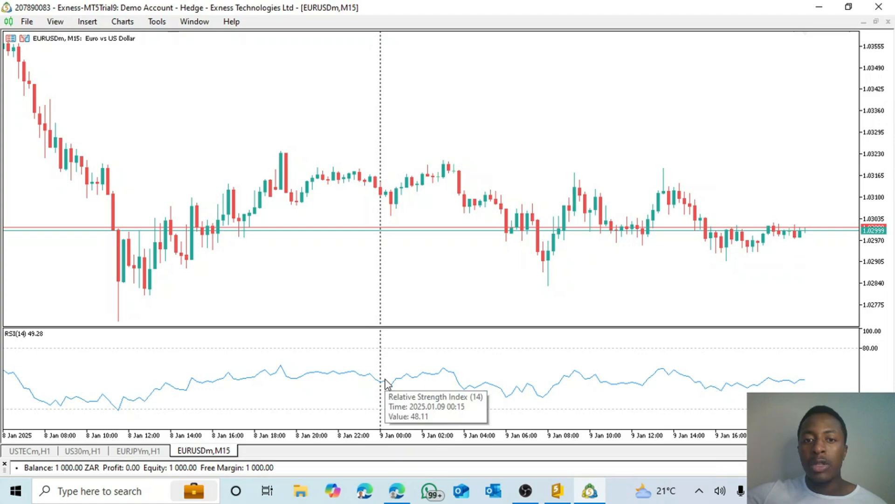
pyautogui.moveTo(374, 386)
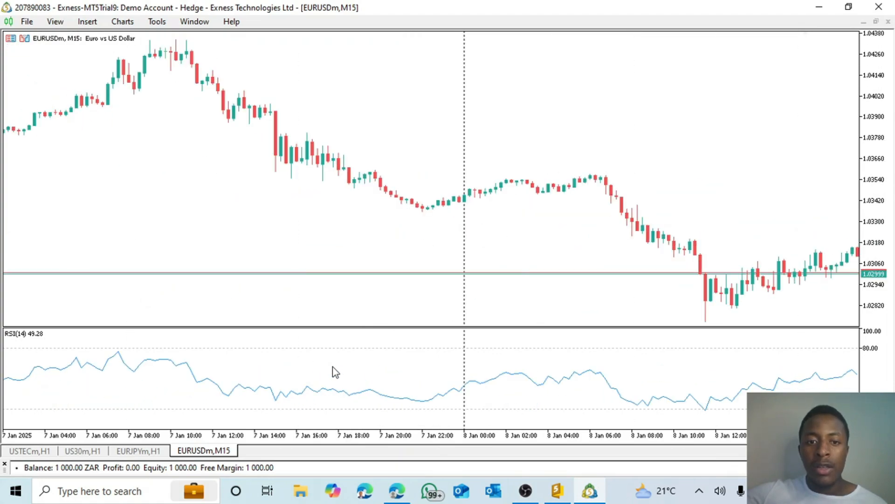
pyautogui.hscroll(-3)
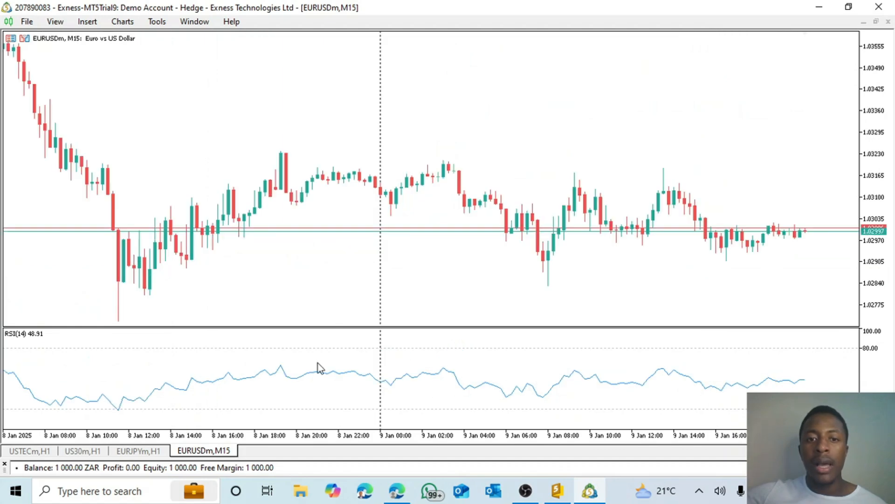
pyautogui.moveTo(410, 352)
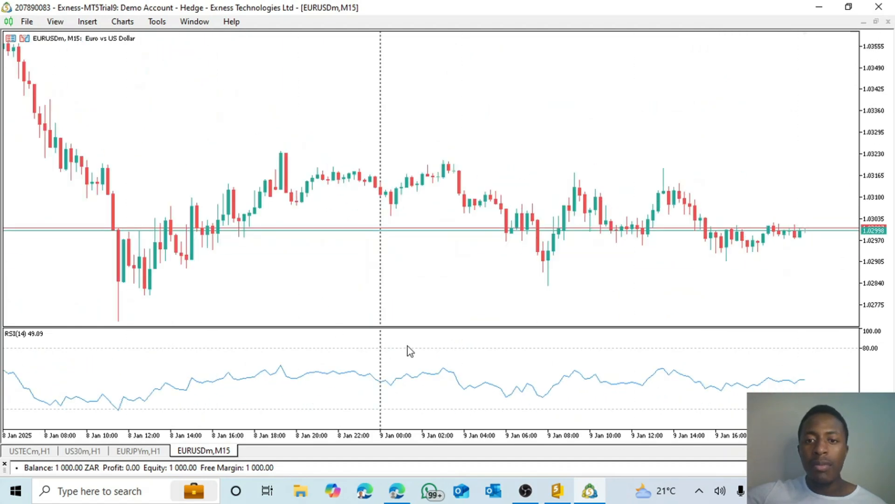
pyautogui.moveTo(124, 411)
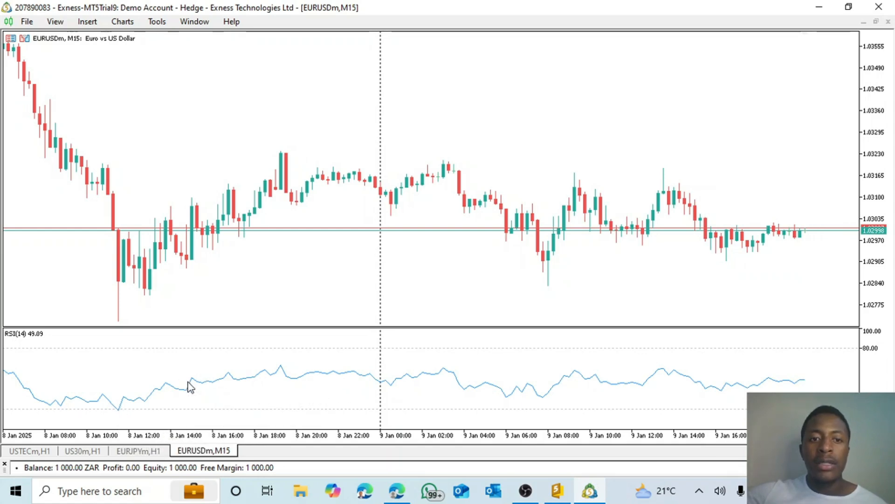
pyautogui.moveTo(192, 383)
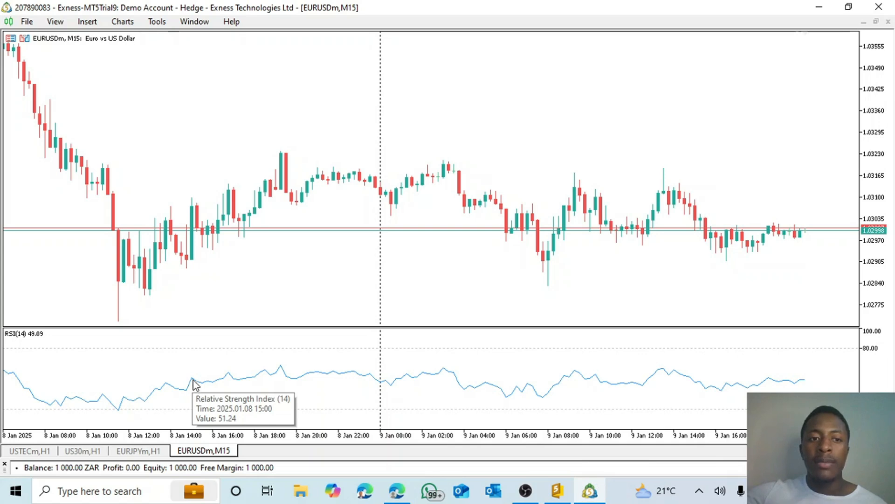
pyautogui.doubleClick(194, 379)
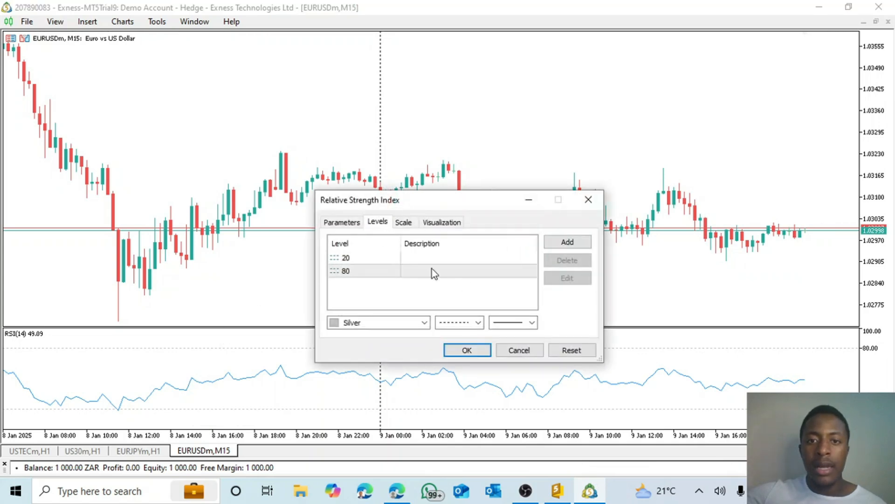
pyautogui.click(567, 242)
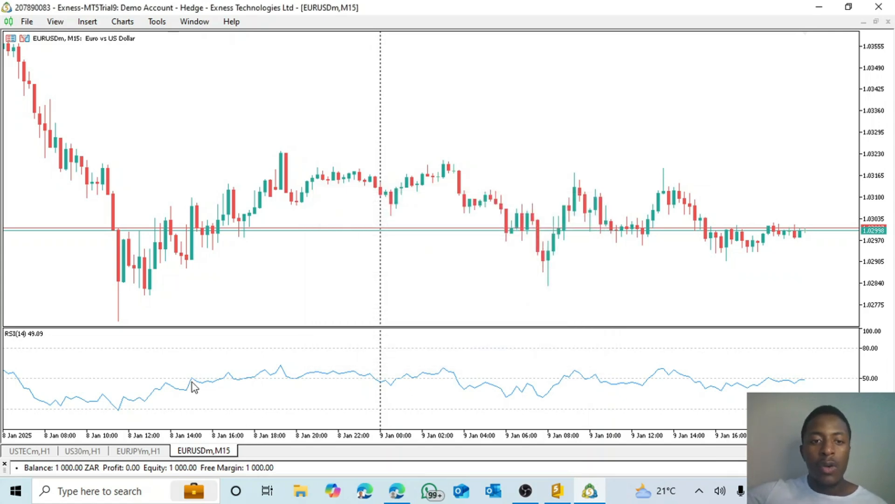
pyautogui.moveTo(225, 383)
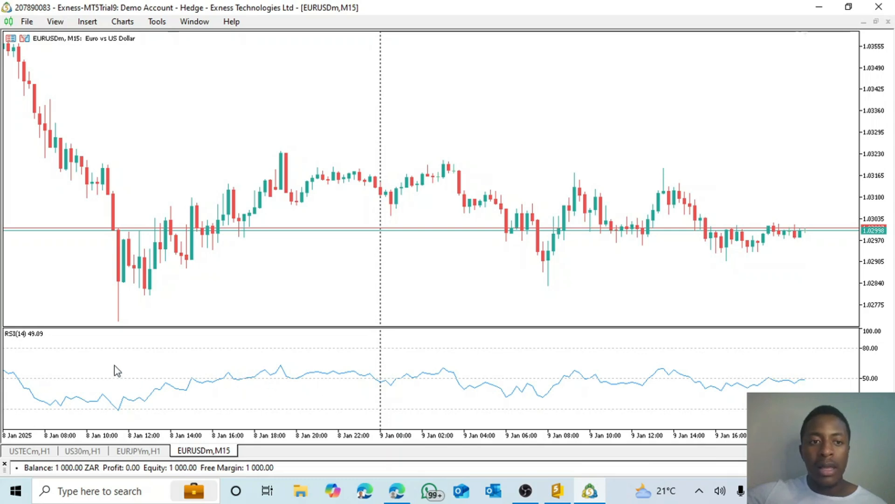
pyautogui.moveTo(318, 345)
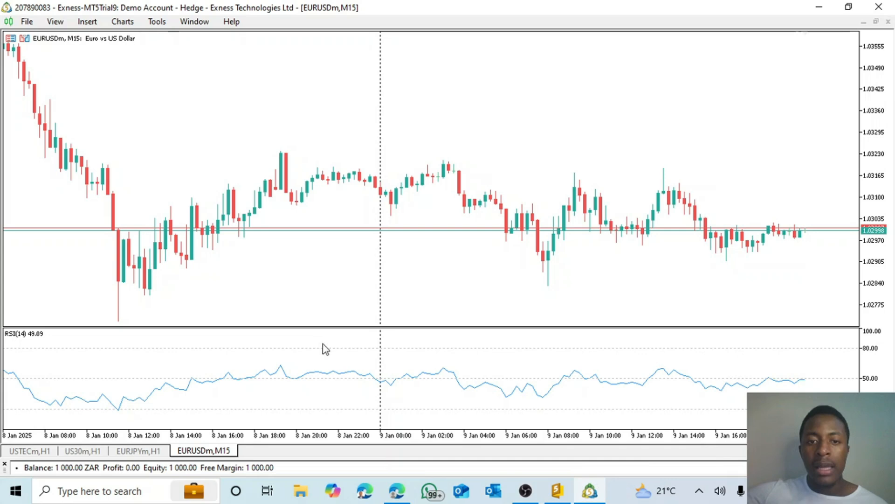
pyautogui.moveTo(368, 381)
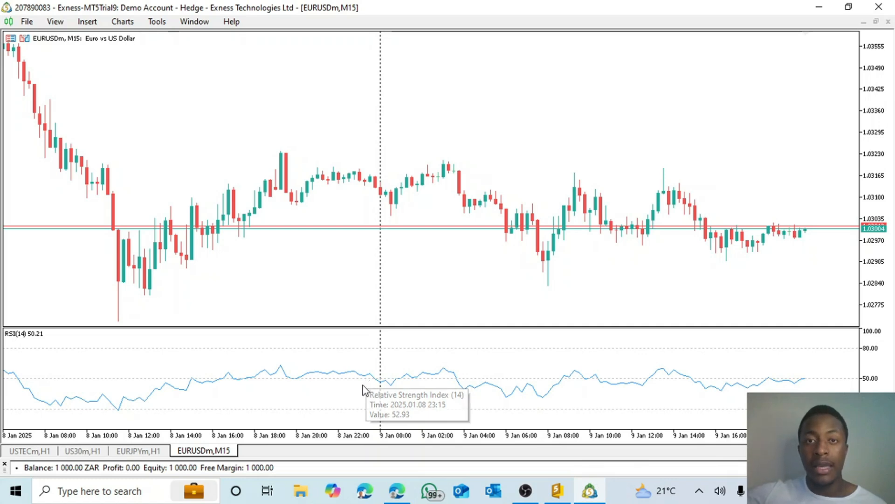
pyautogui.moveTo(366, 391)
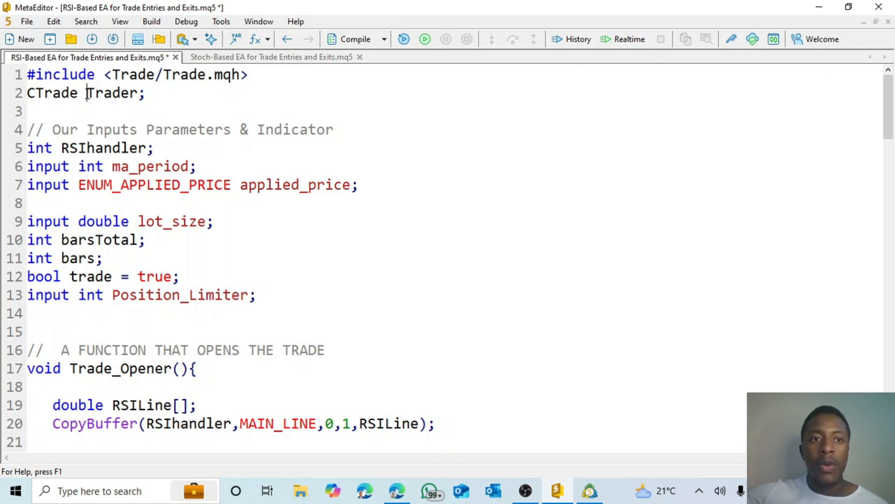
# Step: Highlight the Trader object and the int RSIhandler declaration to explain them
pyautogui.doubleClick(113, 92)
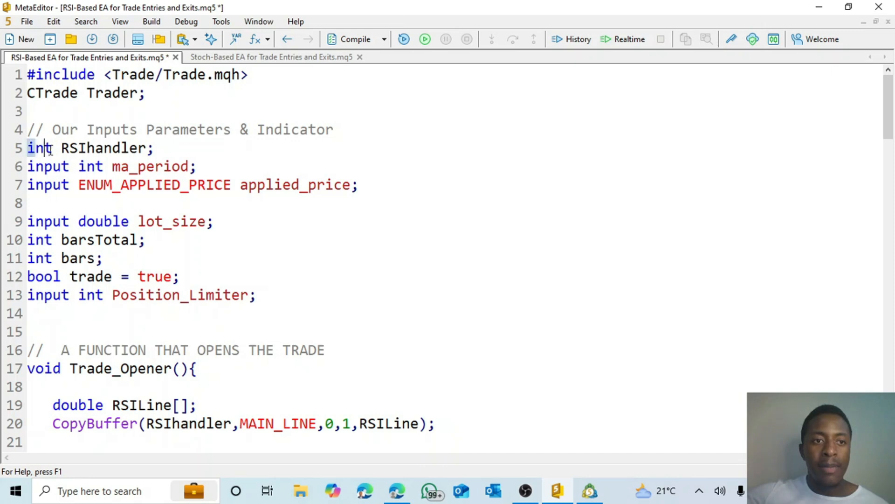
pyautogui.moveTo(27, 147); pyautogui.dragTo(358, 185)
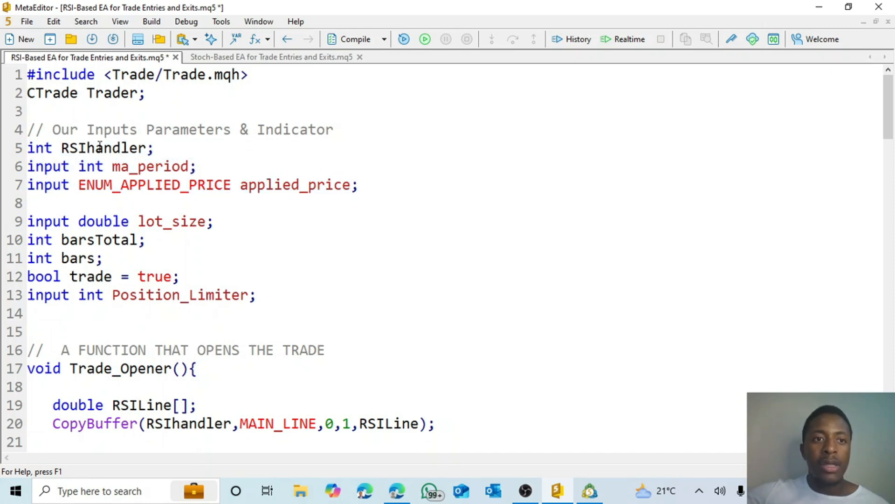
pyautogui.doubleClick(103, 148)
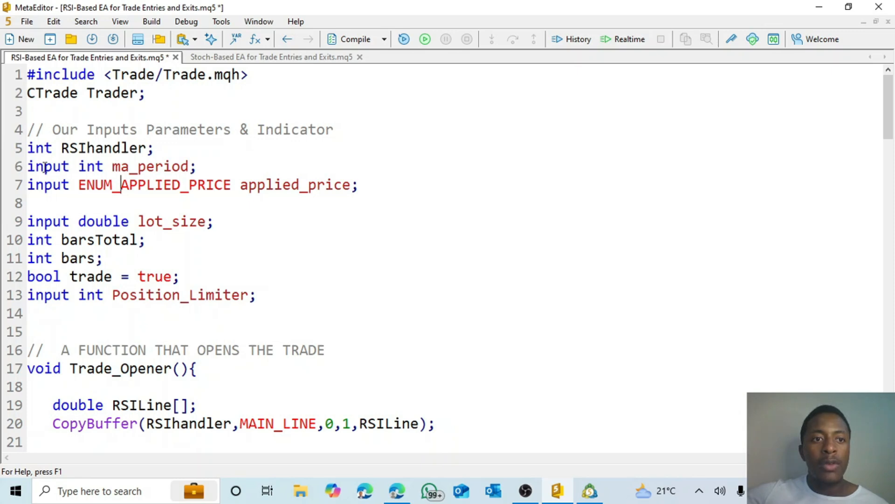
# Step: Highlight the input keywords for ma_period and applied_price while explaining them
pyautogui.doubleClick(48, 166)
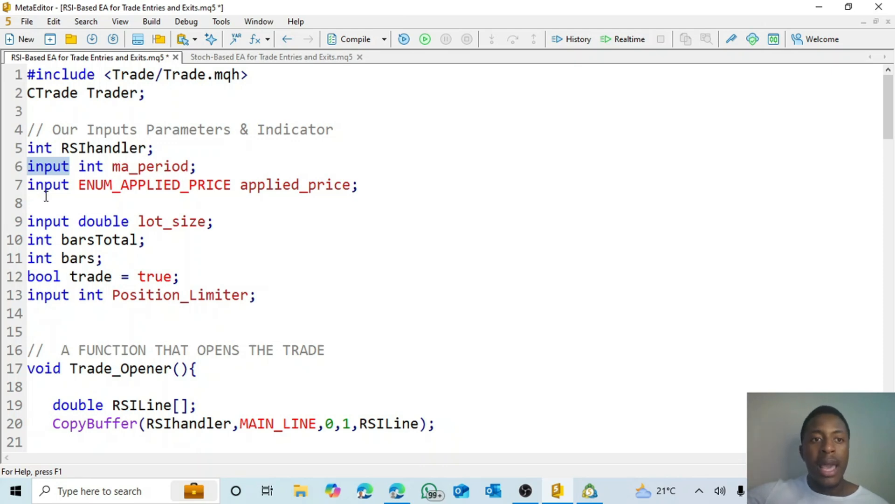
pyautogui.click(54, 185)
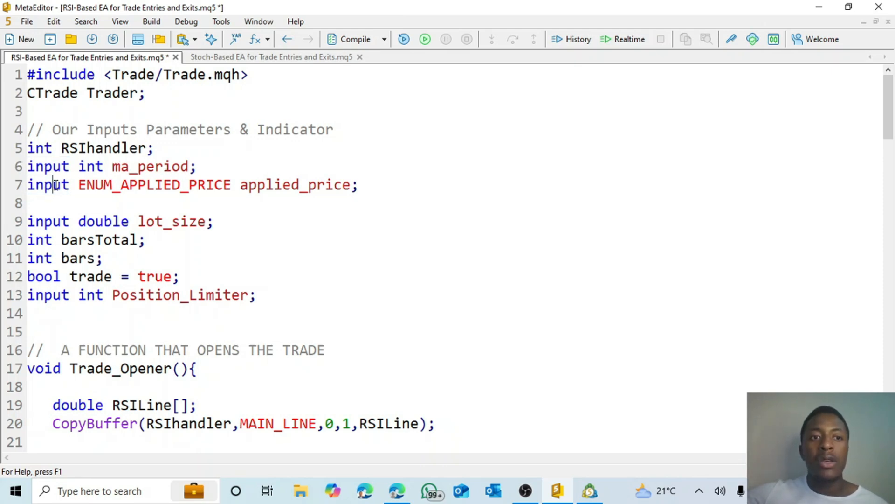
pyautogui.doubleClick(48, 185)
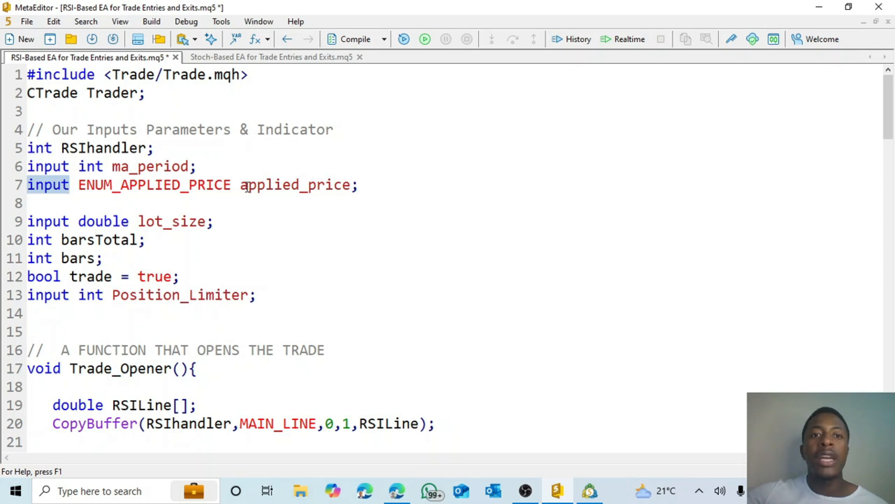
pyautogui.click(216, 222)
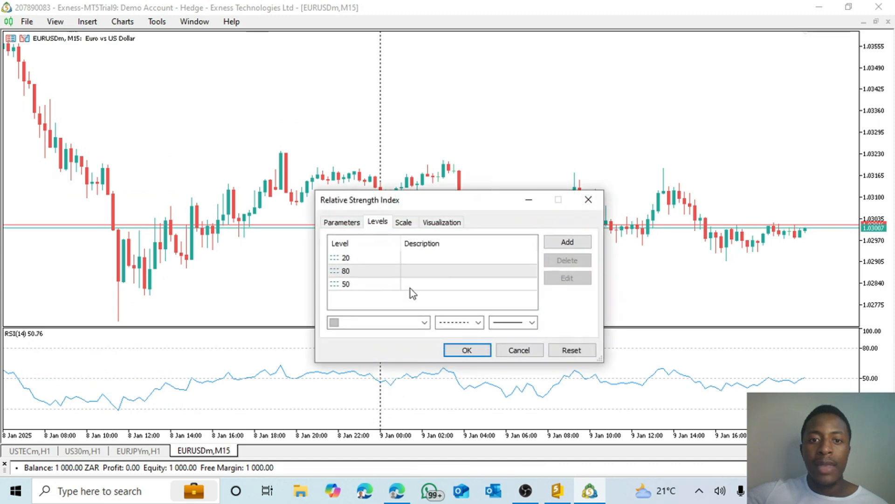
# Step: Review the RSI Parameters showing period 14 applied to Close without changing them
pyautogui.click(342, 222)
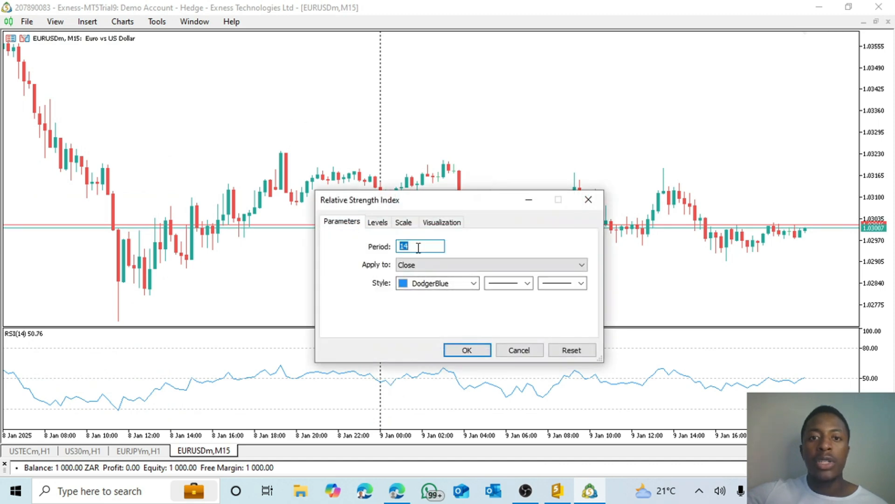
pyautogui.click(420, 246)
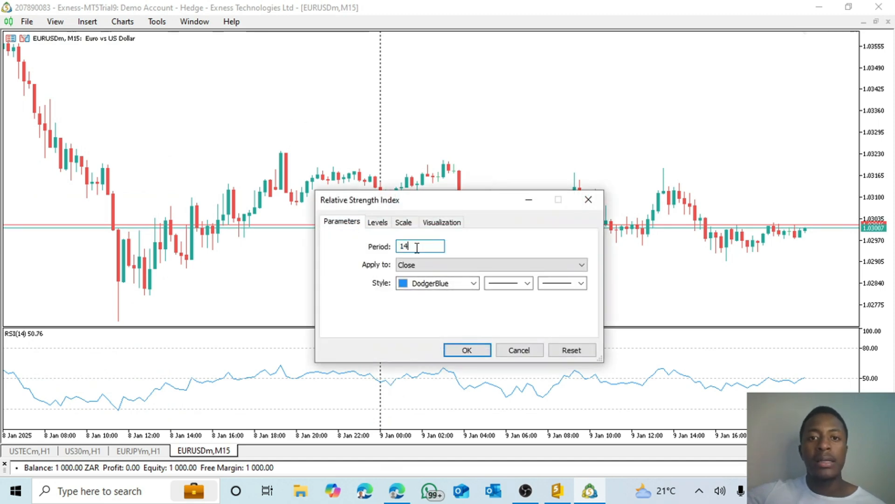
pyautogui.click(490, 264)
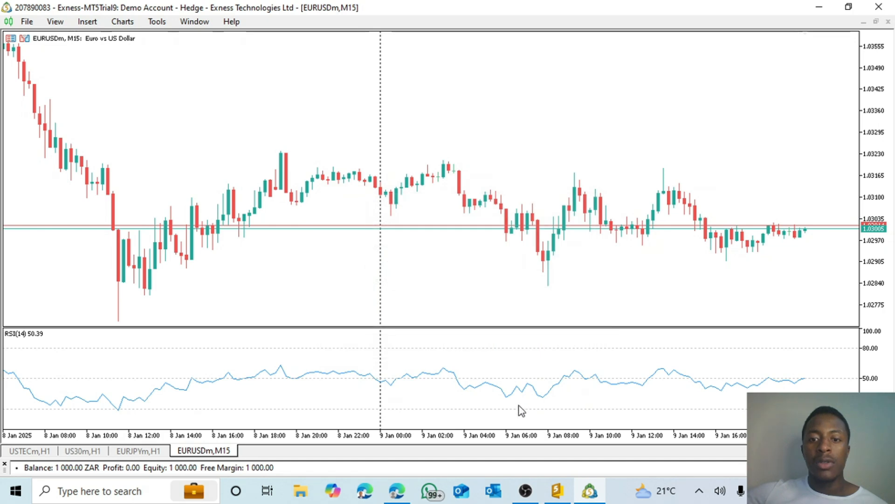
# Step: Return to MetaEditor and select the Position_Limiter input declaration on line 13
pyautogui.click(557, 490)
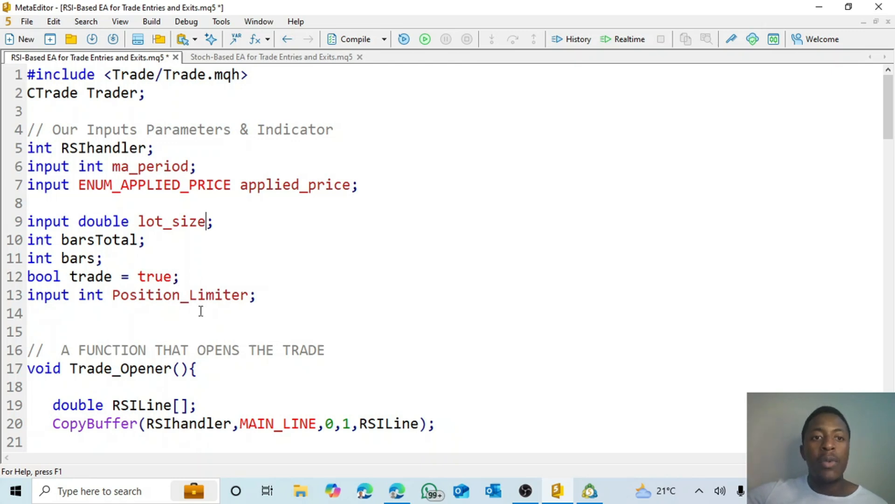
pyautogui.tripleClick(142, 295)
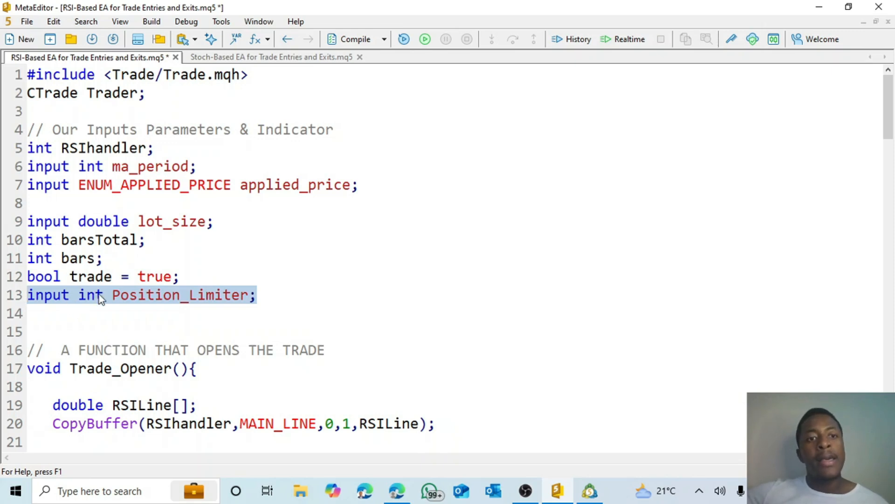
pyautogui.scroll(-3)
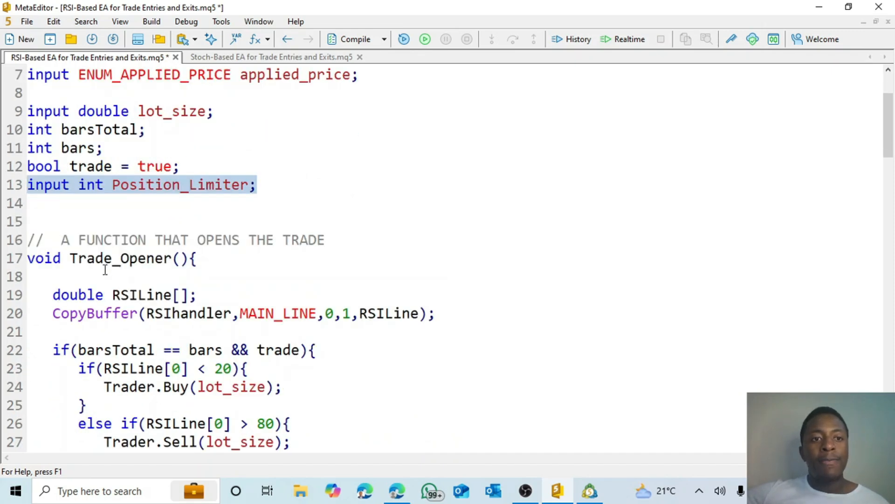
pyautogui.scroll(-3)
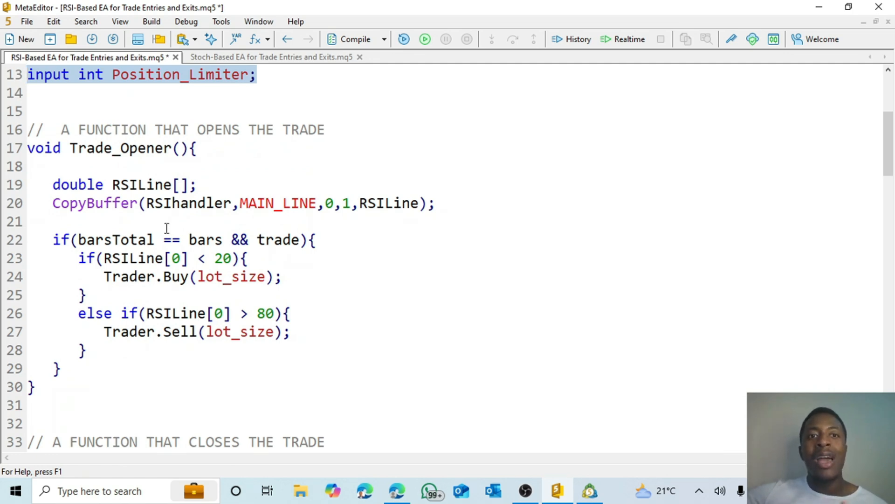
pyautogui.scroll(-3)
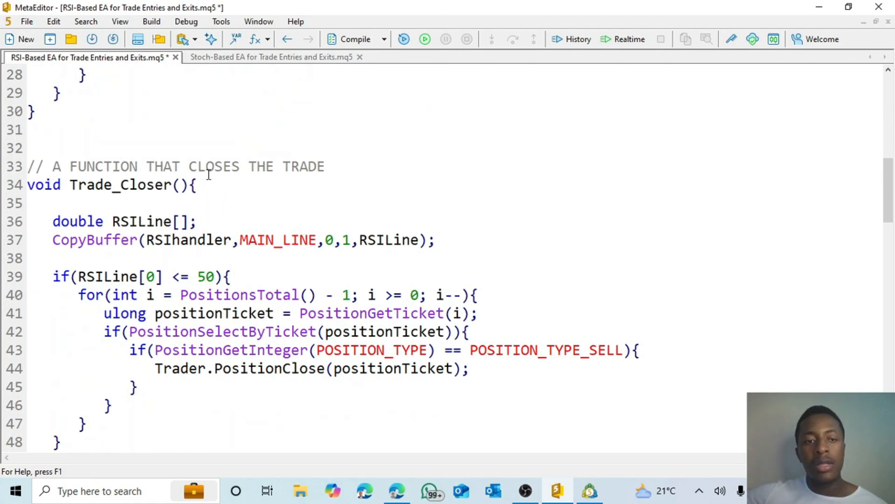
pyautogui.scroll(-3)
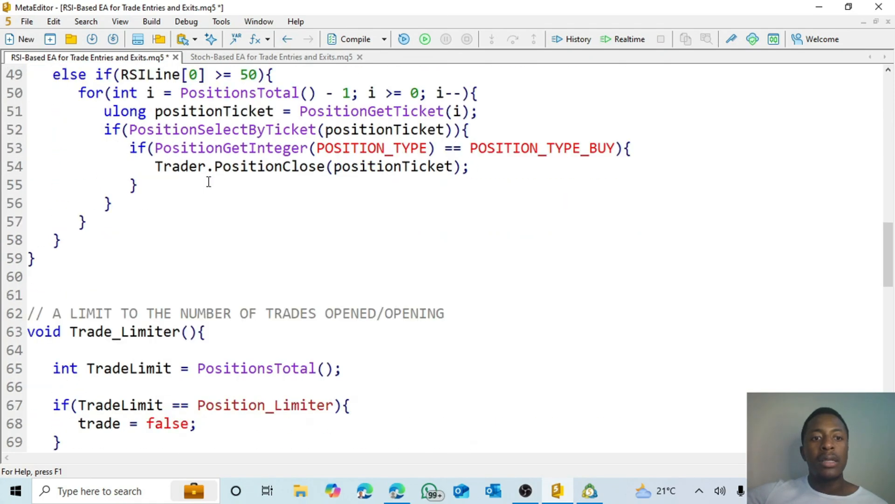
pyautogui.scroll(-3)
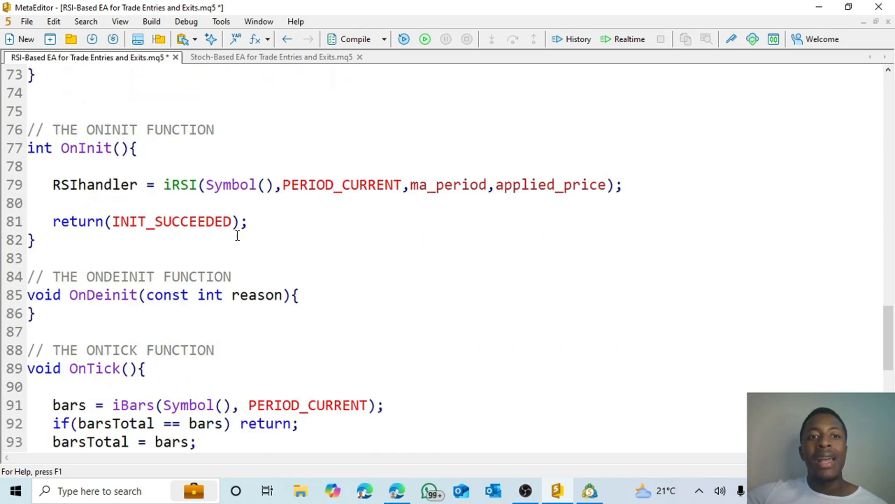
pyautogui.scroll(-3)
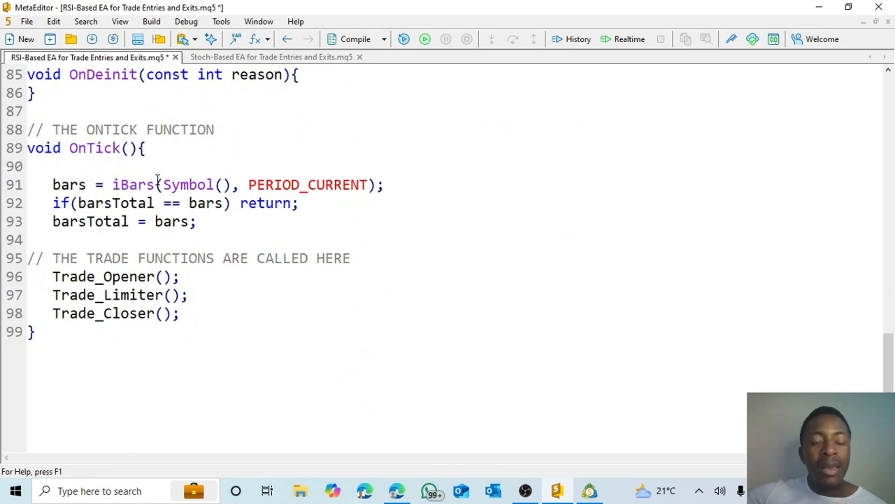
pyautogui.moveTo(52, 276); pyautogui.dragTo(153, 313)
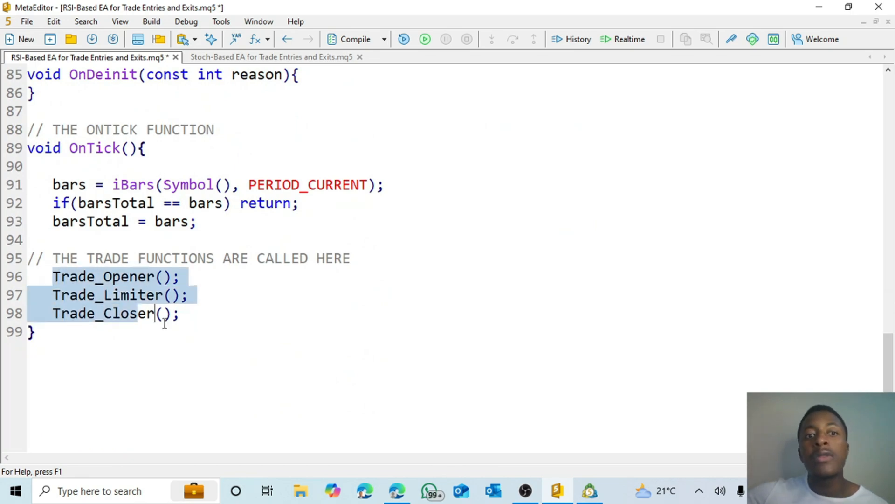
pyautogui.scroll(3)
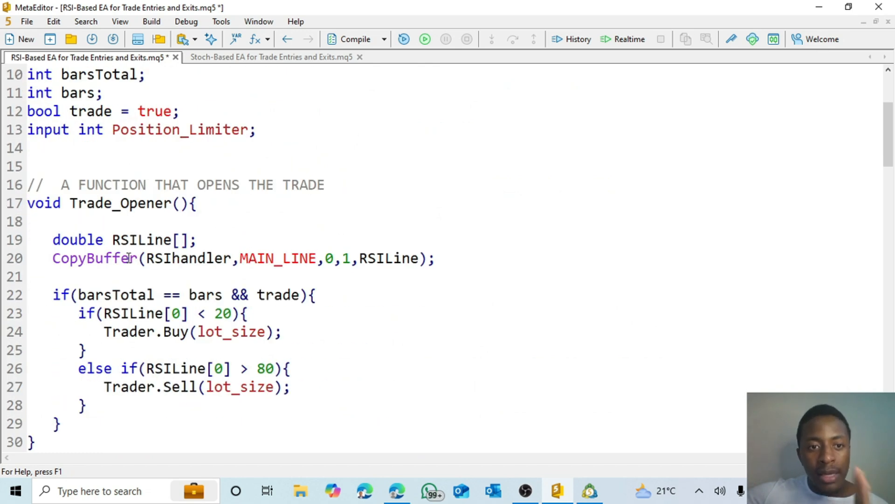
pyautogui.scroll(-3)
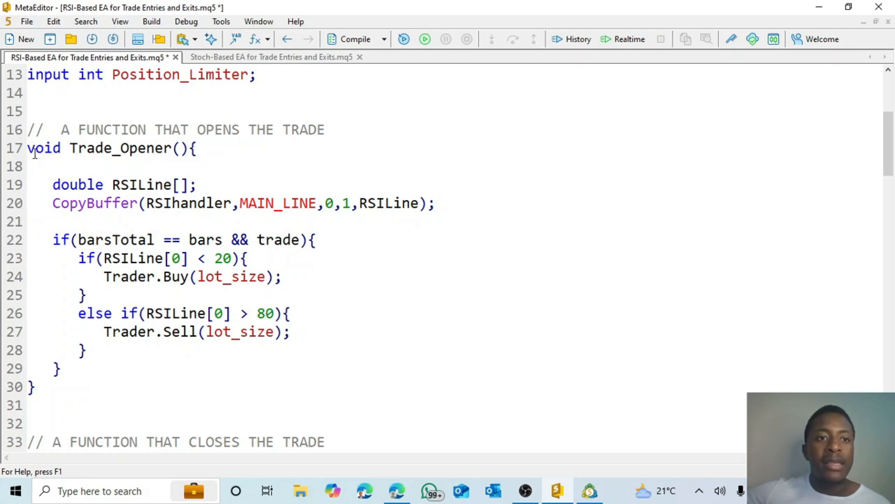
pyautogui.moveTo(27, 147); pyautogui.dragTo(35, 387)
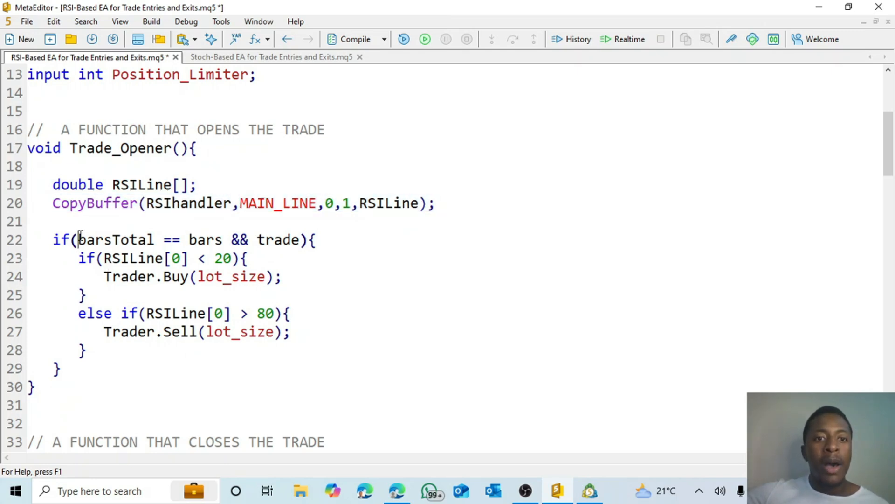
pyautogui.scroll(-3)
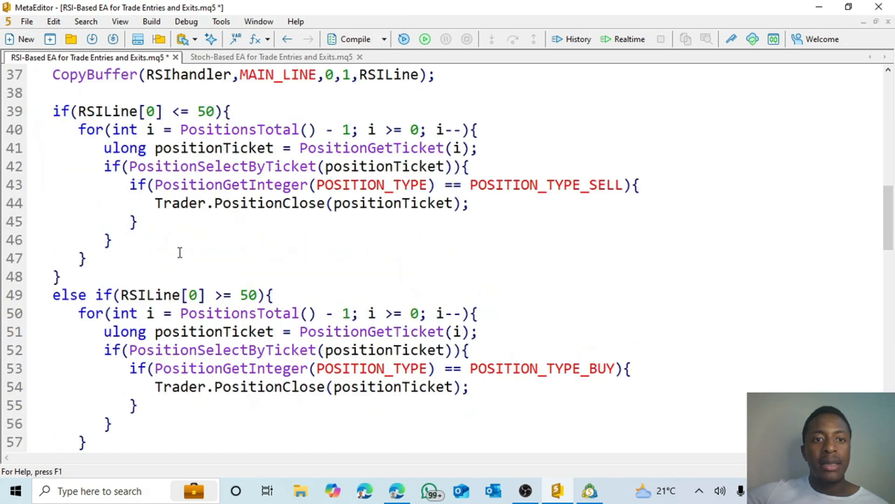
pyautogui.scroll(-3)
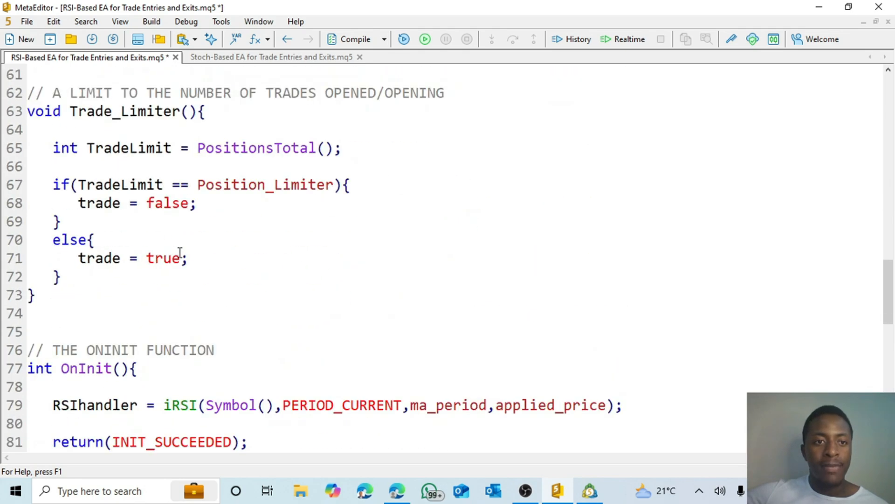
pyautogui.scroll(-3)
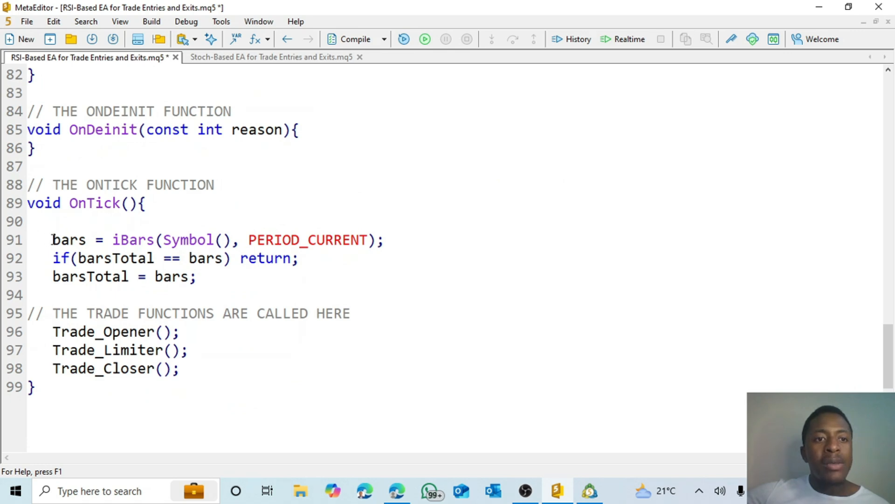
pyautogui.moveTo(52, 240); pyautogui.dragTo(197, 276)
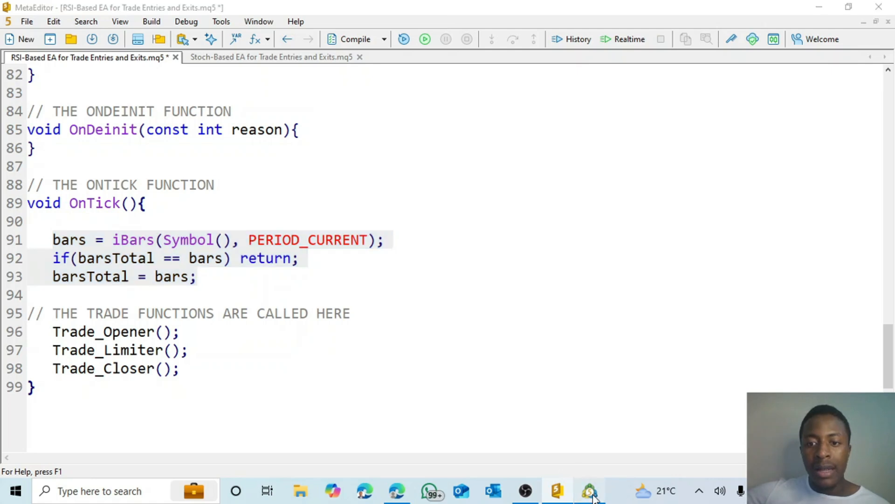
# Step: Switch to MetaTrader 5 and set the EURUSDm chart to the 1-minute timeframe
pyautogui.click(589, 491)
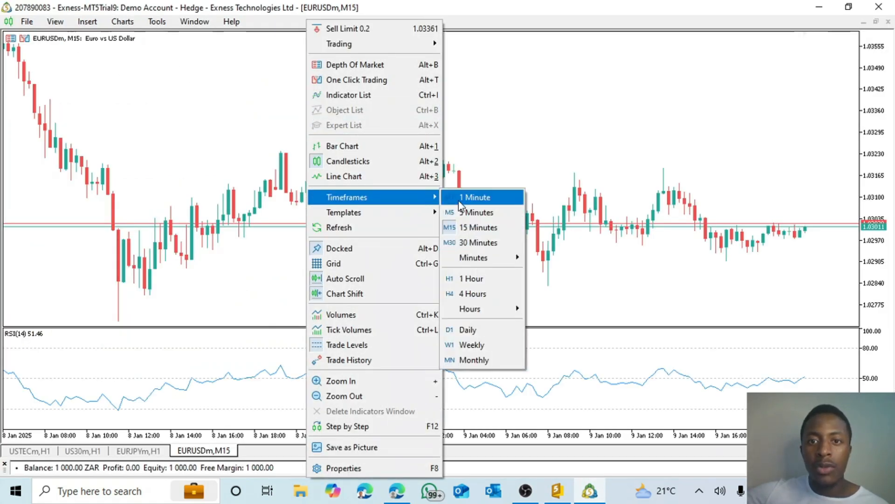
pyautogui.click(475, 197)
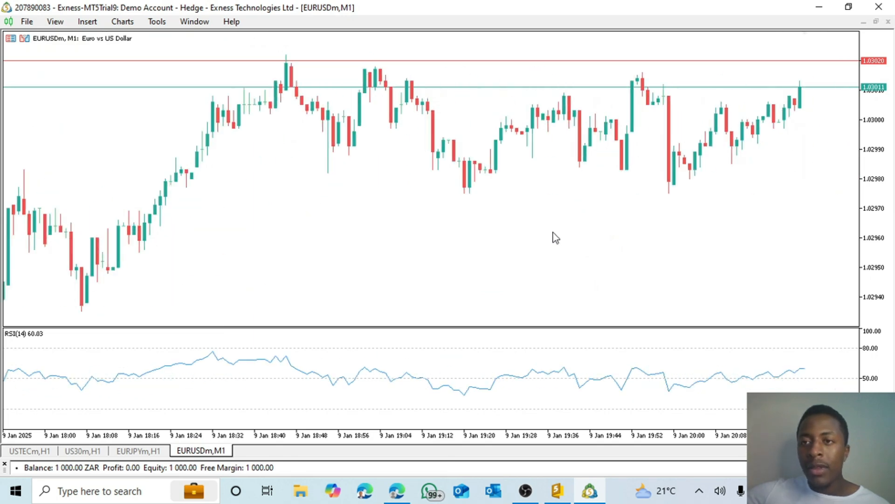
pyautogui.moveTo(102, 64)
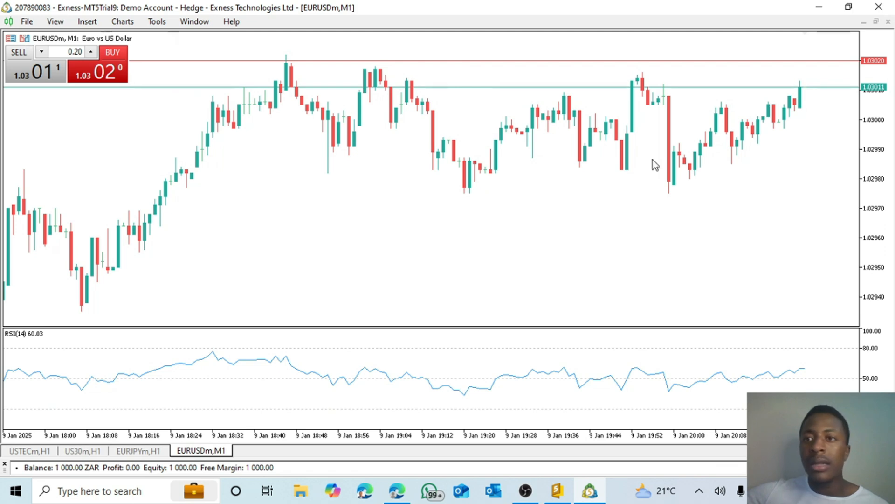
pyautogui.moveTo(105, 119)
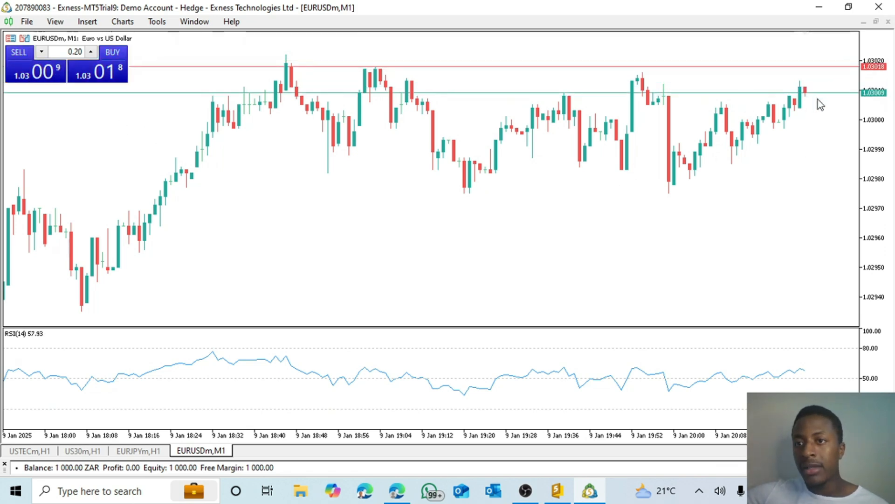
pyautogui.moveTo(805, 94)
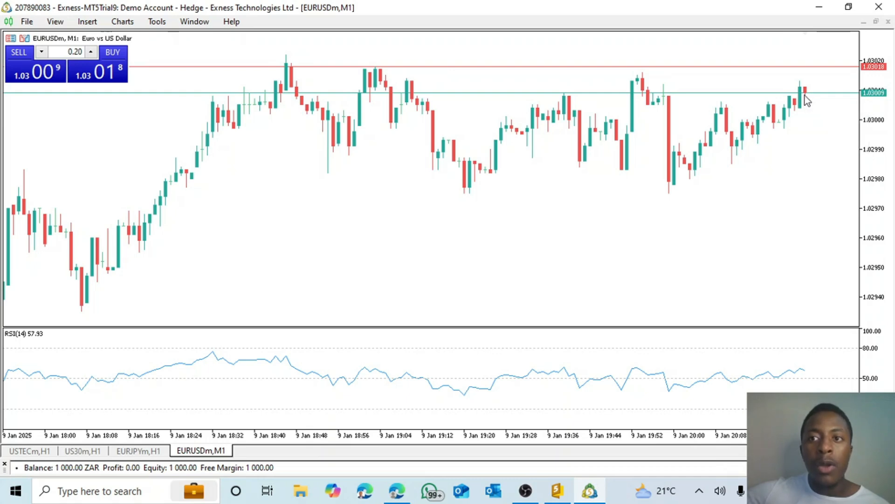
pyautogui.moveTo(805, 94)
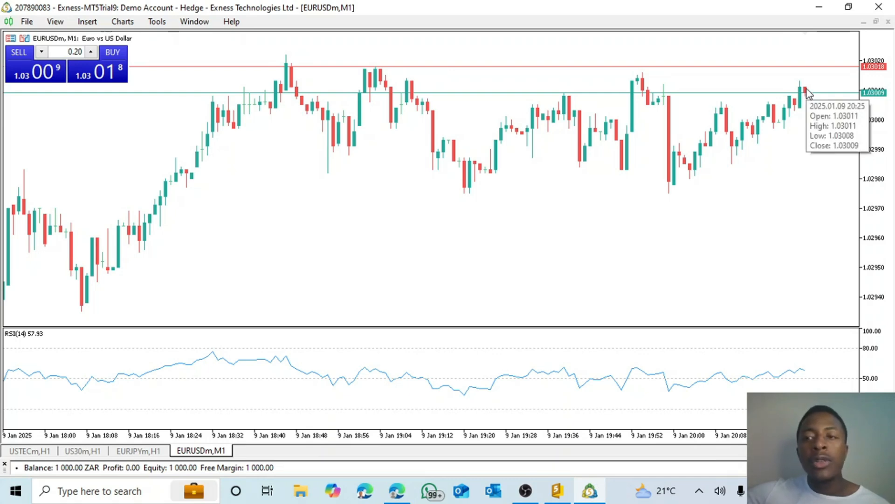
pyautogui.moveTo(810, 94)
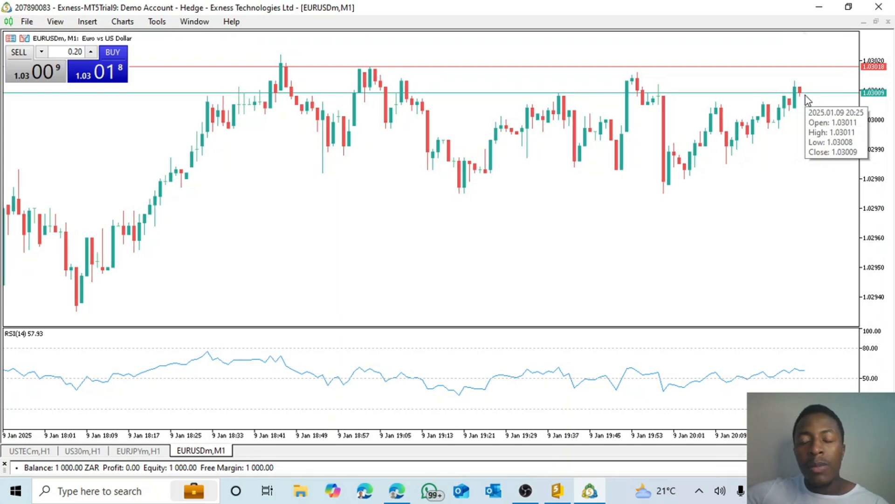
pyautogui.moveTo(554, 353)
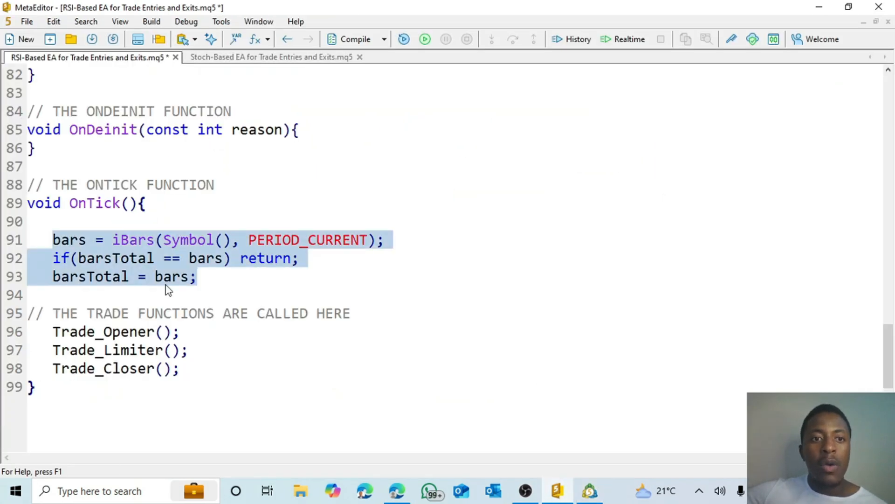
pyautogui.click(200, 276)
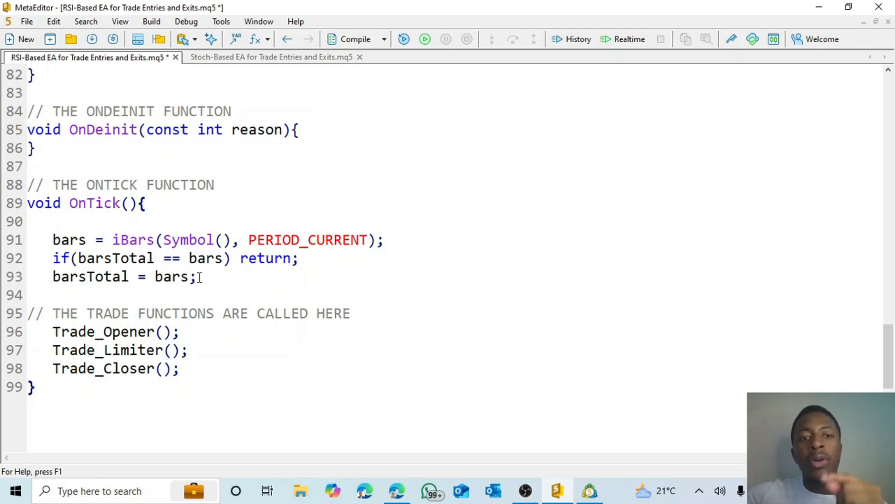
pyautogui.moveTo(177, 280)
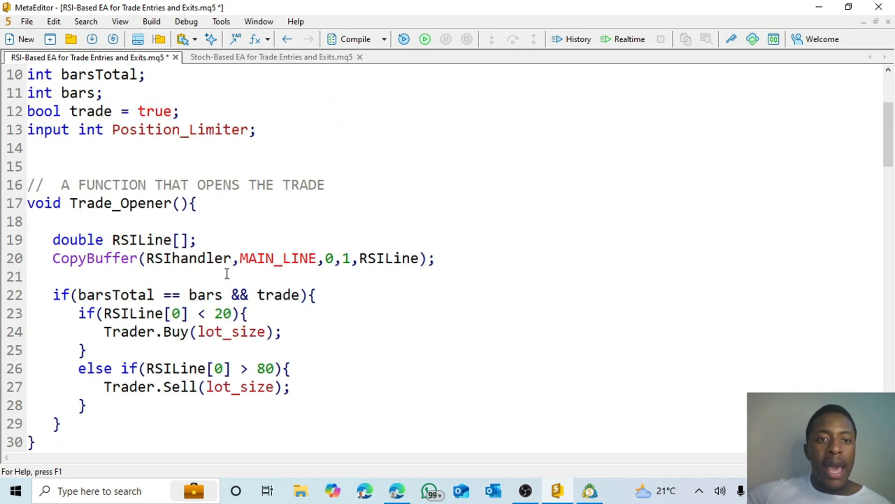
pyautogui.scroll(-3)
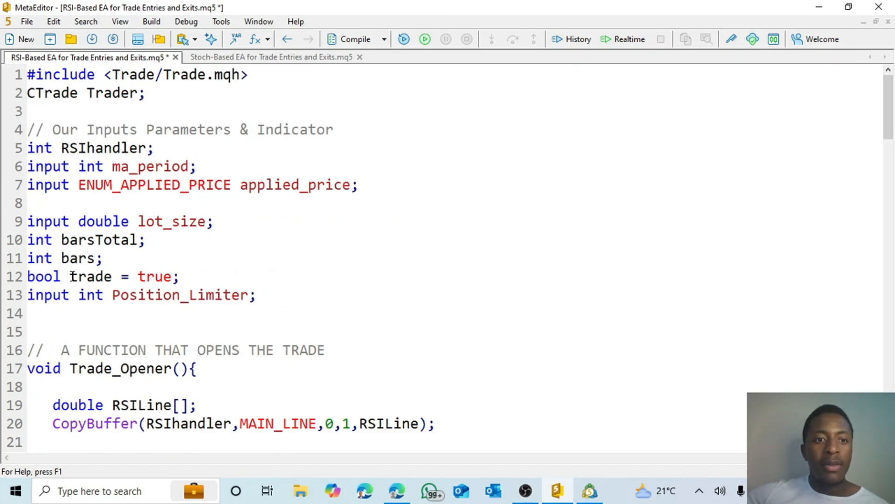
pyautogui.scroll(-3)
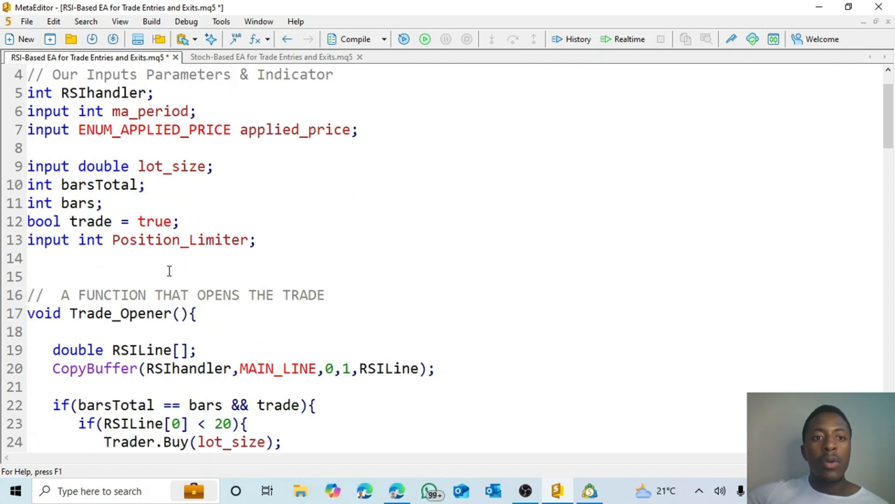
pyautogui.scroll(-3)
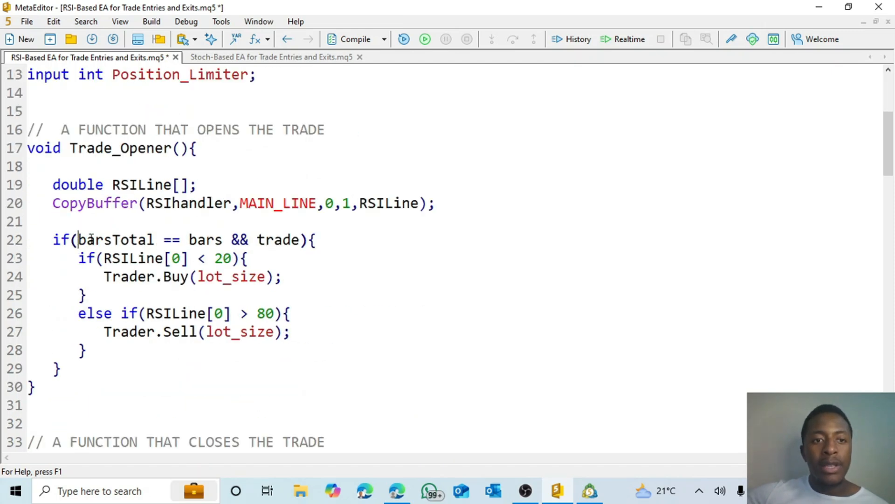
pyautogui.moveTo(75, 240); pyautogui.dragTo(223, 240)
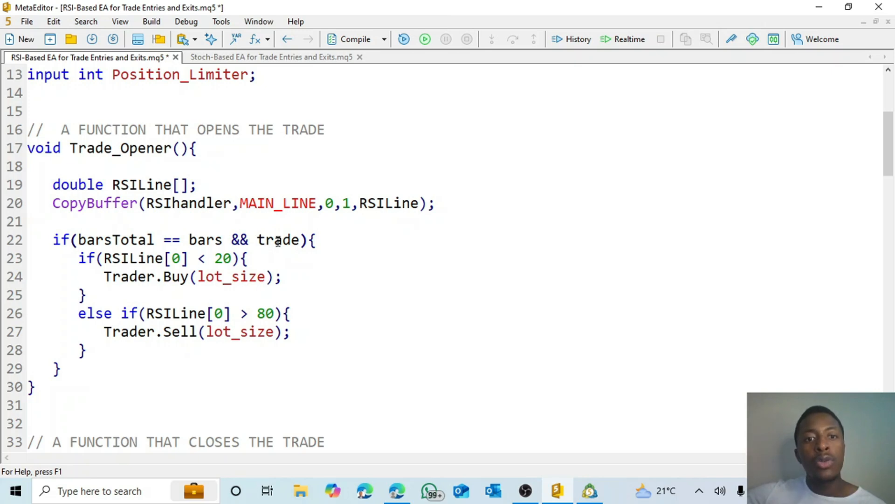
pyautogui.moveTo(276, 240)
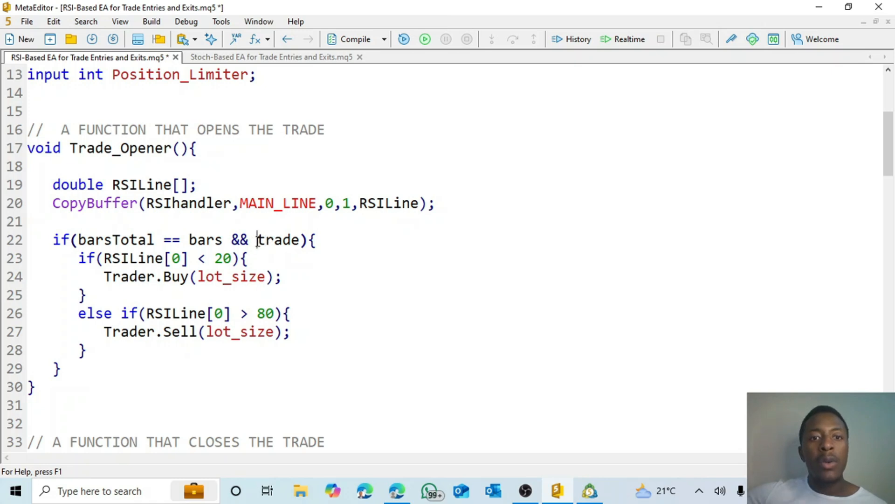
pyautogui.doubleClick(278, 240)
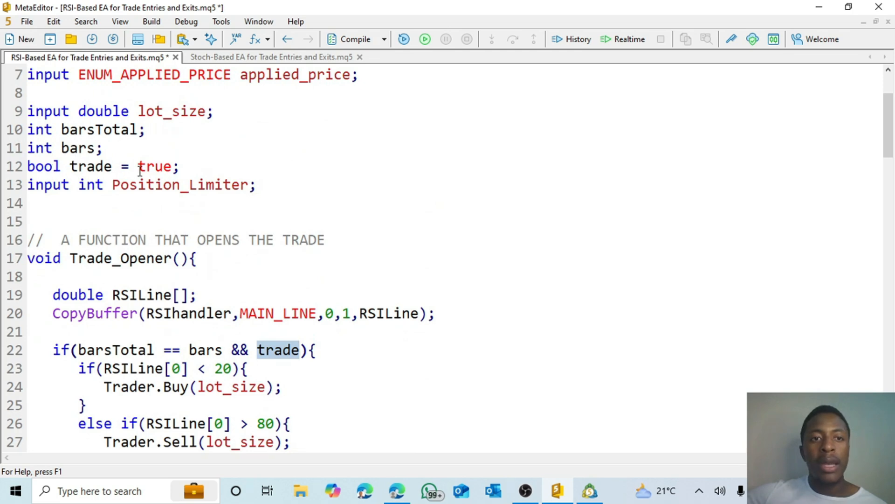
pyautogui.scroll(-3)
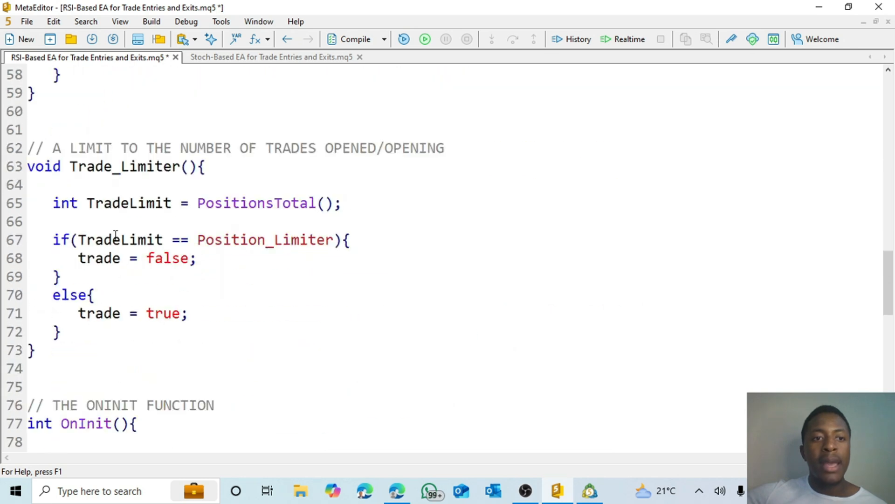
pyautogui.moveTo(27, 166); pyautogui.dragTo(130, 202)
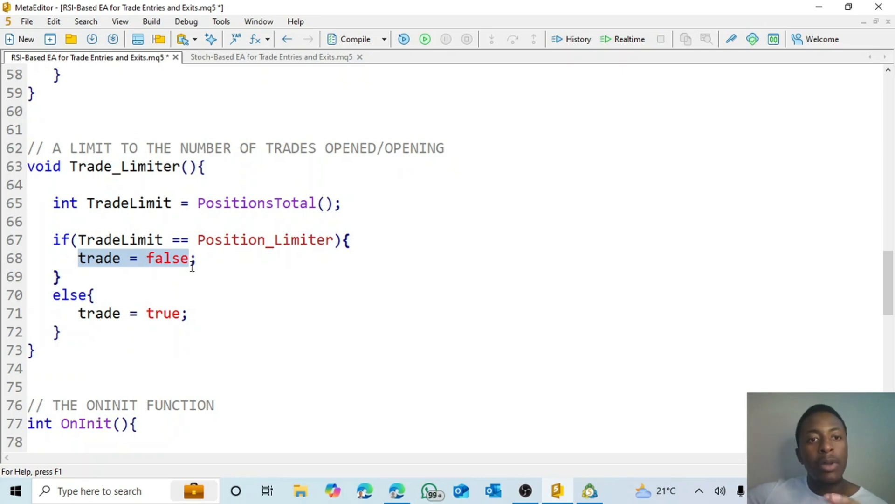
pyautogui.moveTo(147, 260)
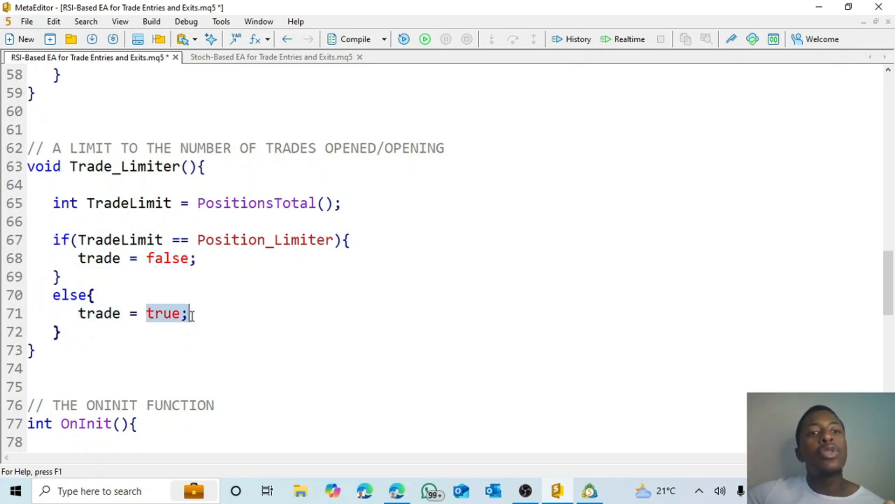
pyautogui.moveTo(174, 319)
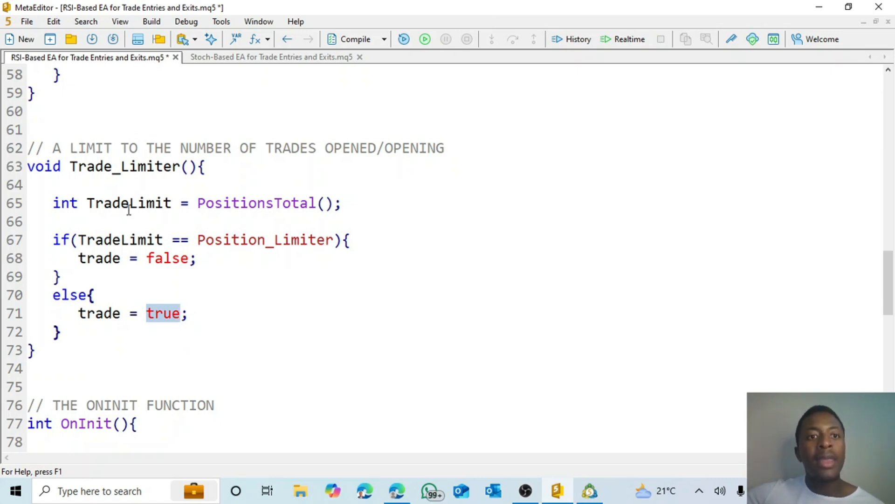
pyautogui.moveTo(86, 202); pyautogui.dragTo(340, 202)
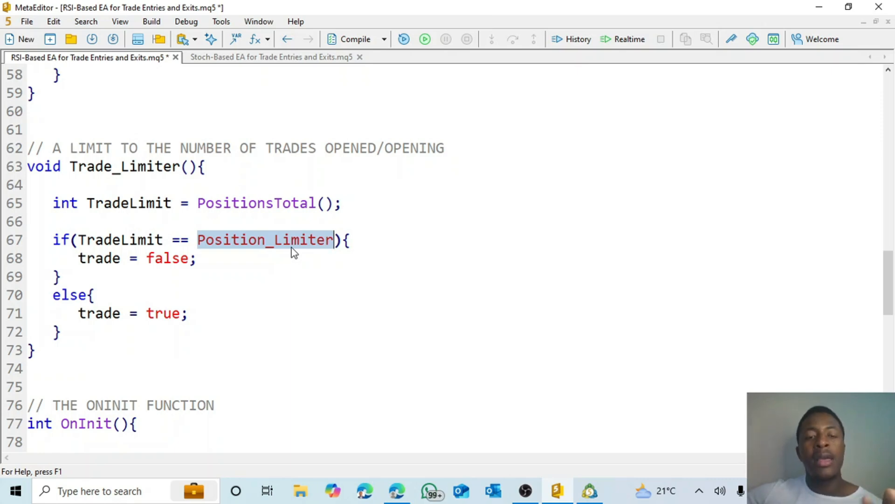
pyautogui.moveTo(204, 253)
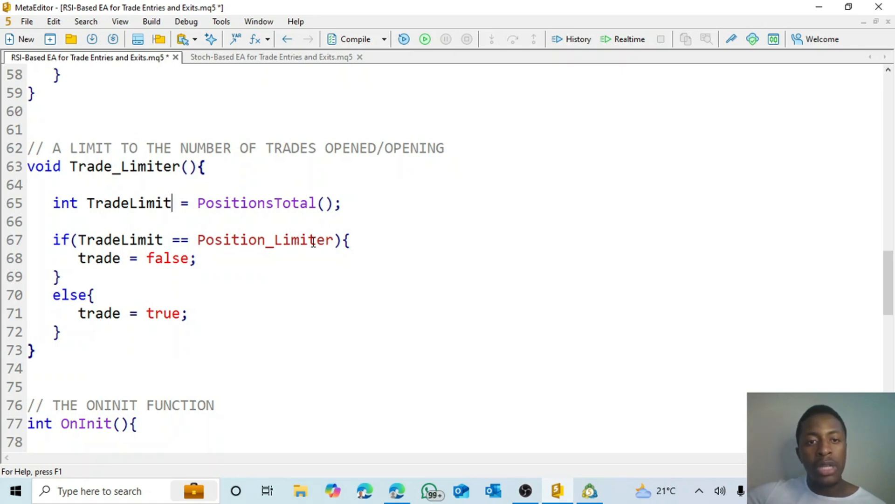
pyautogui.moveTo(148, 257)
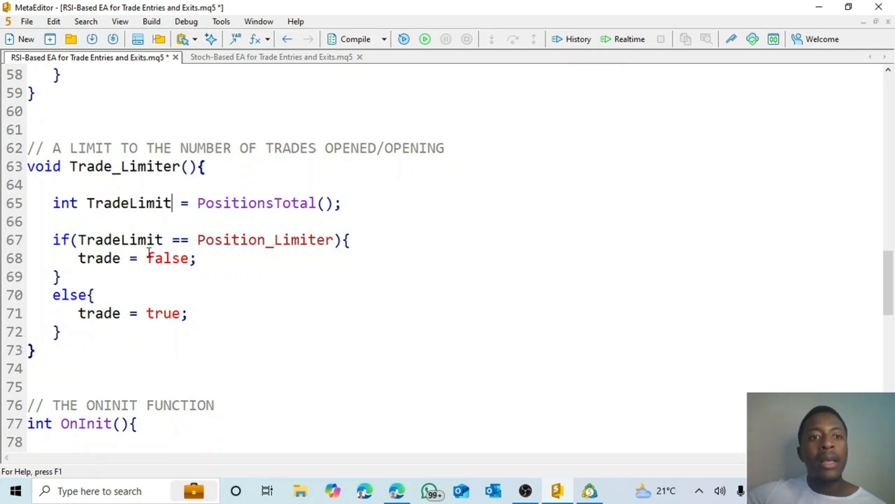
pyautogui.doubleClick(167, 258)
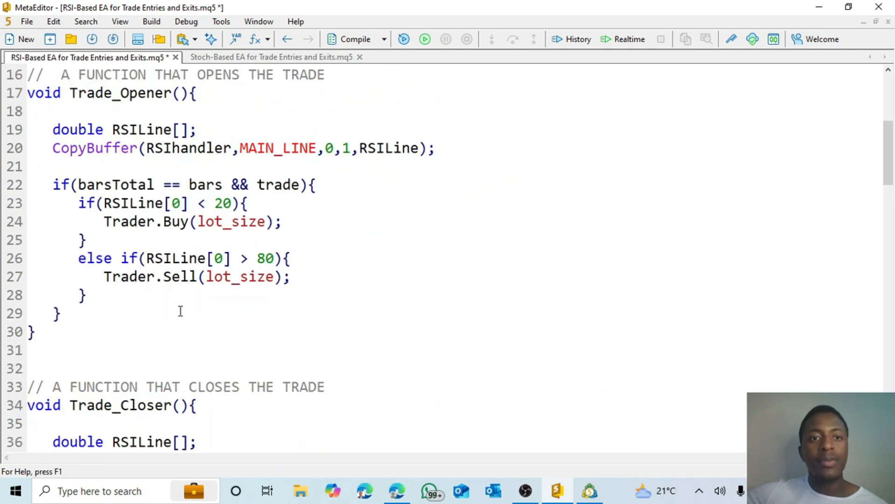
pyautogui.moveTo(98, 222)
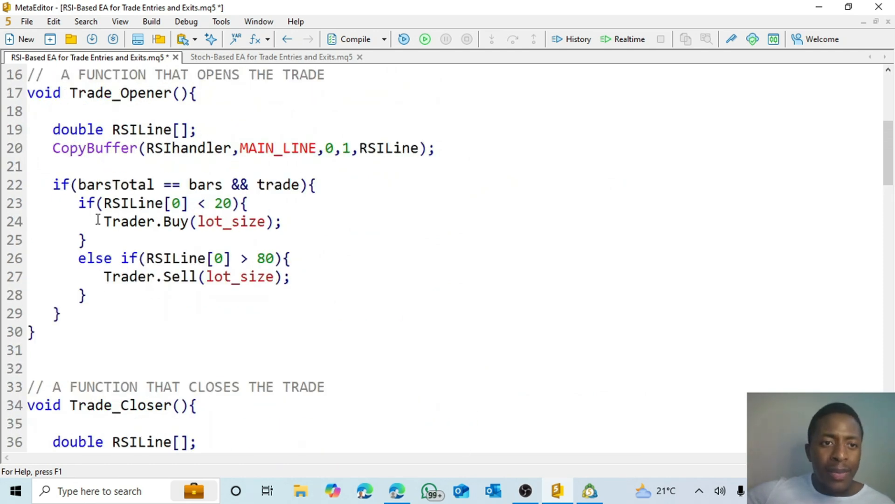
pyautogui.moveTo(184, 222)
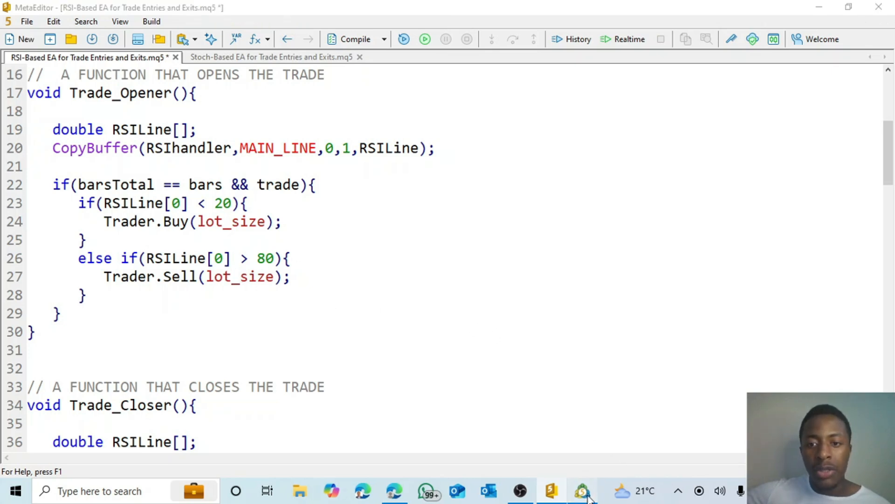
pyautogui.click(581, 491)
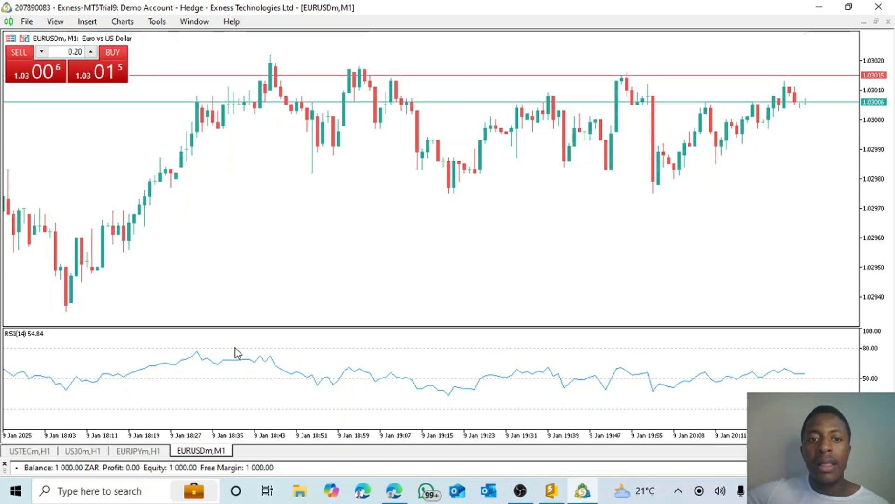
pyautogui.moveTo(365, 425)
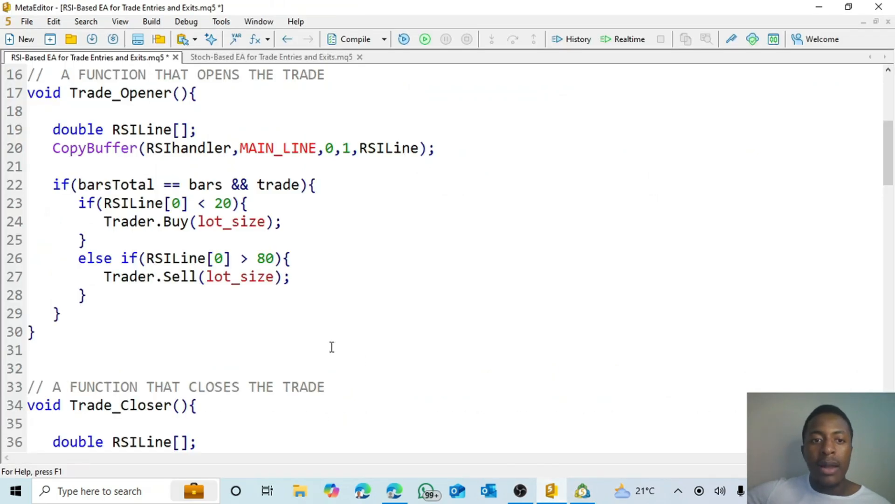
pyautogui.scroll(-3)
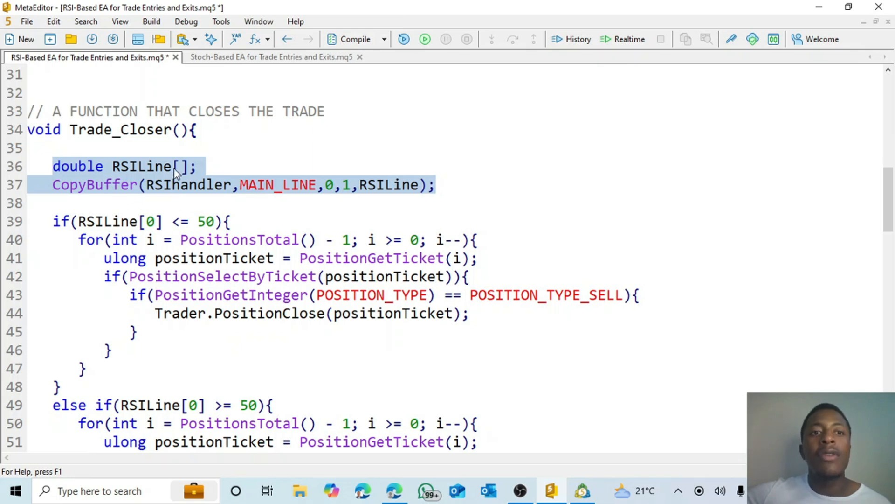
pyautogui.click(182, 166)
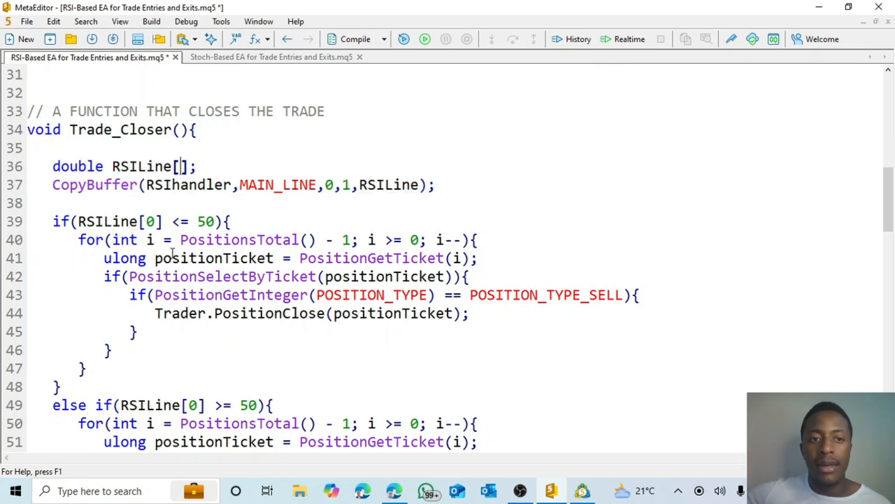
pyautogui.scroll(-3)
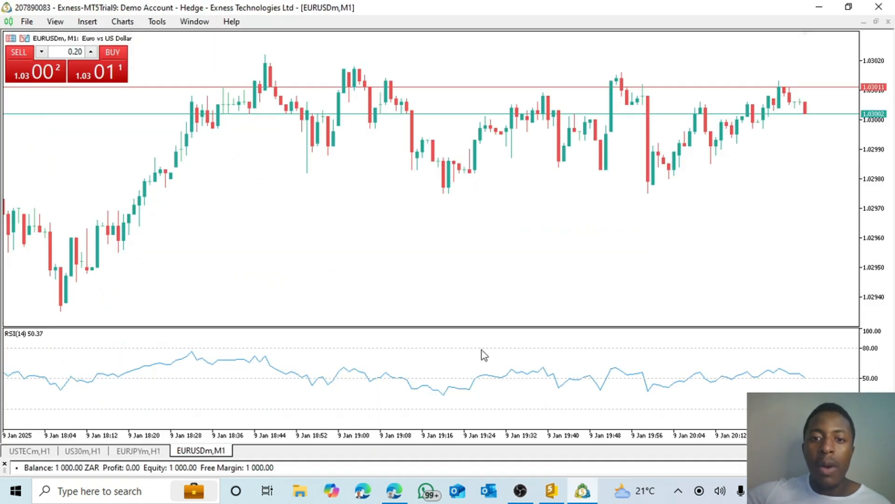
pyautogui.moveTo(271, 347)
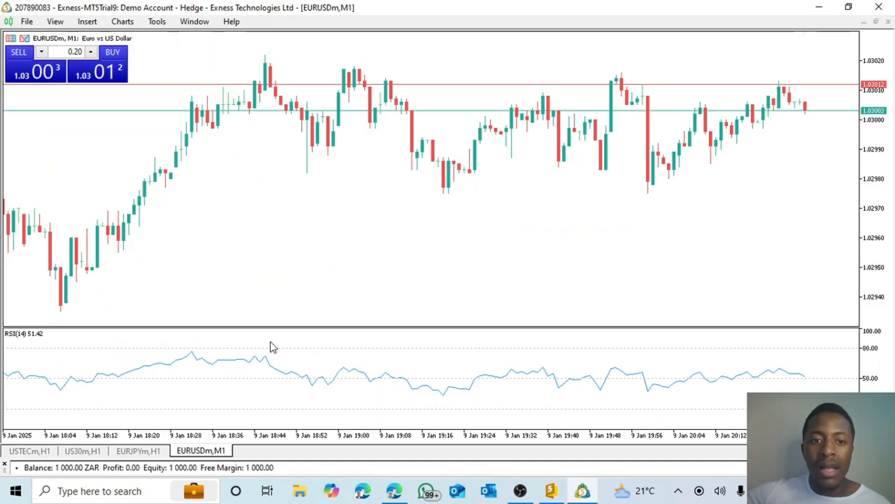
pyautogui.moveTo(291, 363)
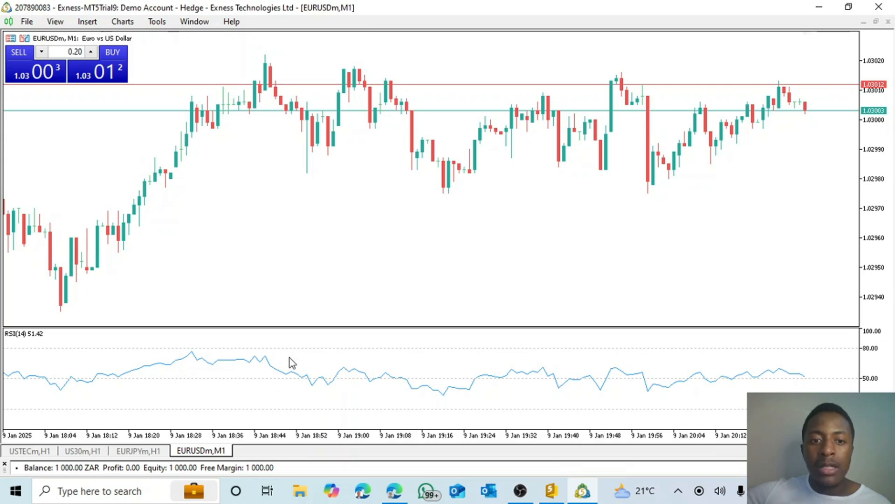
pyautogui.moveTo(309, 381)
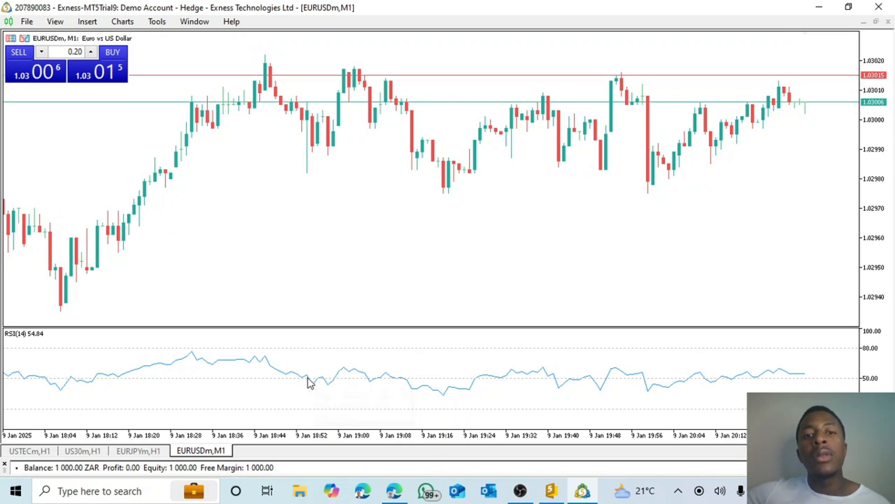
pyautogui.moveTo(308, 381)
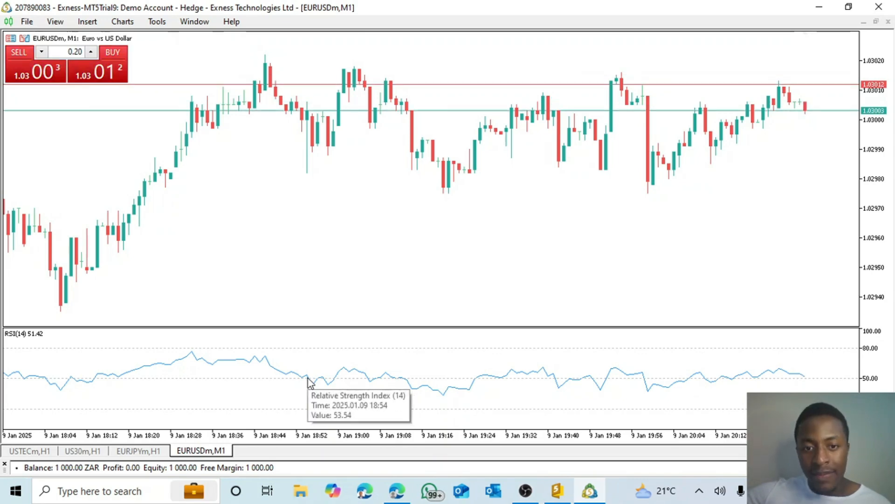
pyautogui.moveTo(382, 421)
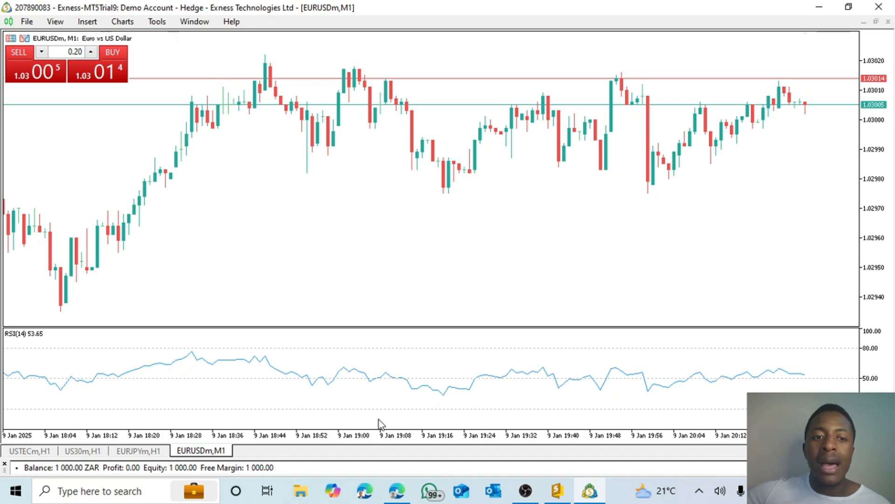
pyautogui.moveTo(490, 370)
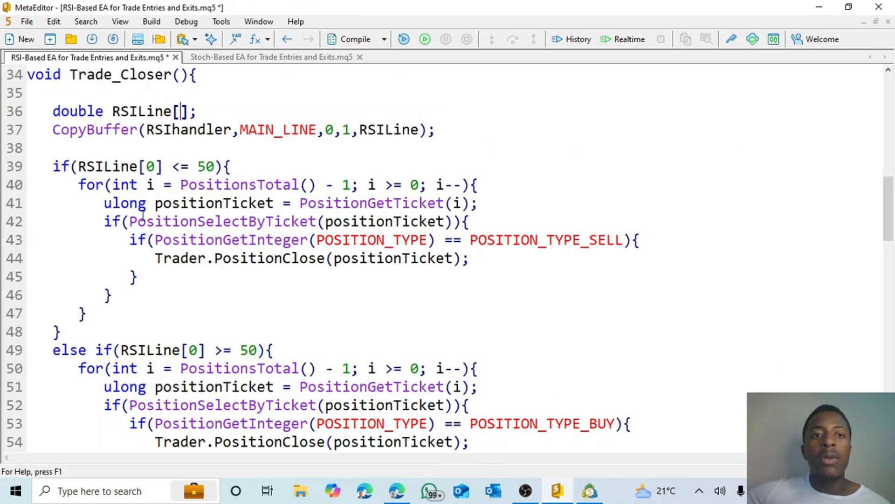
# Step: Scroll through the Trade_Closer function's sell-close and buy-close loops around RSI level 50
pyautogui.scroll(-3)
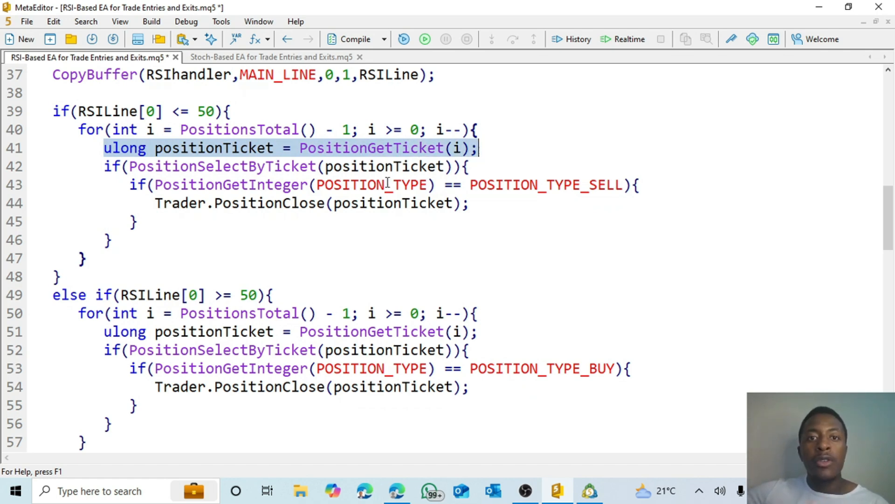
pyautogui.moveTo(400, 191)
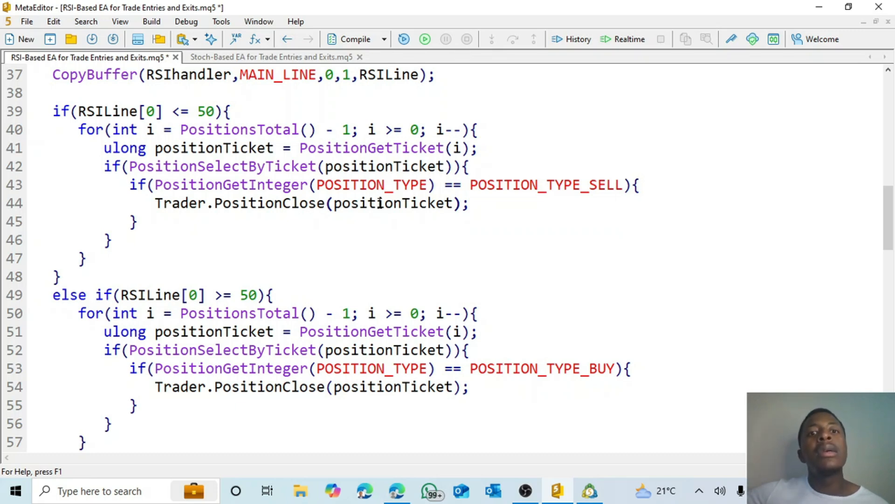
pyautogui.moveTo(307, 396)
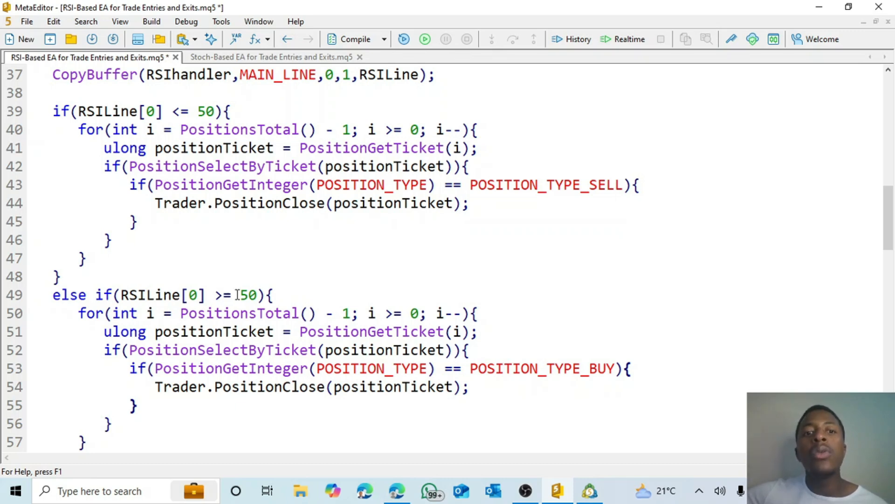
pyautogui.click(307, 386)
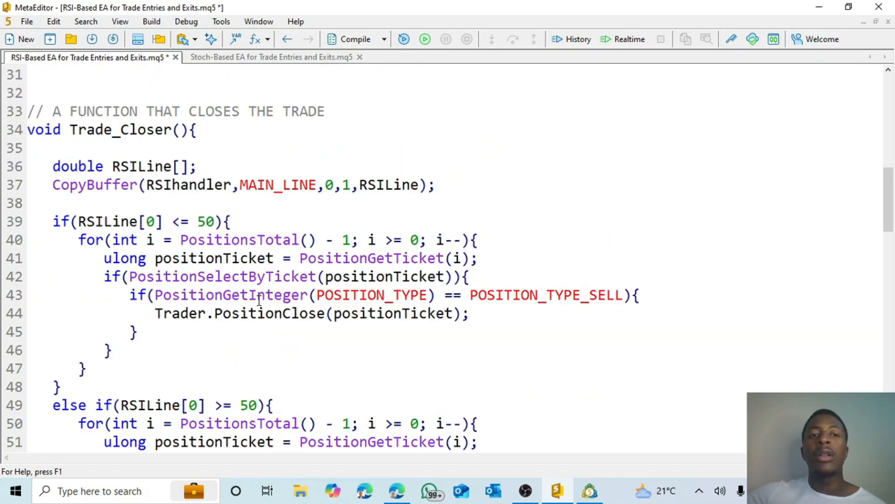
# Step: Scroll down and highlight the Trade_Limiter function body to explain it
pyautogui.scroll(-3)
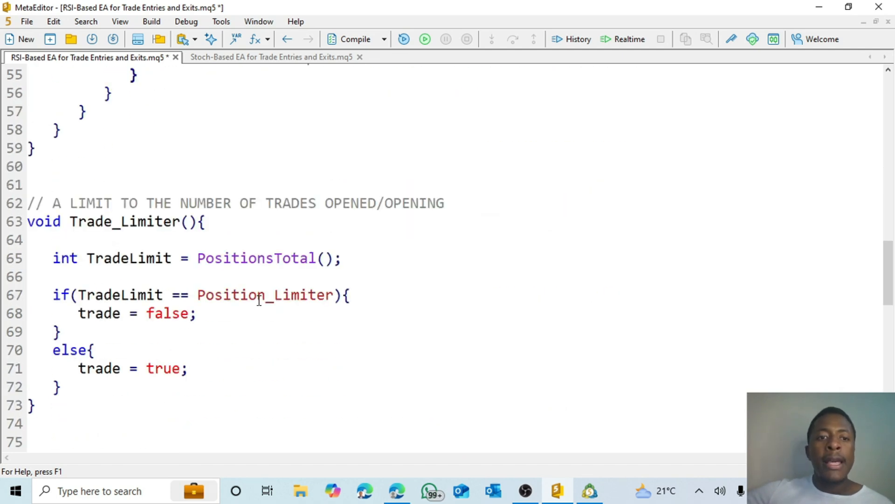
pyautogui.scroll(-3)
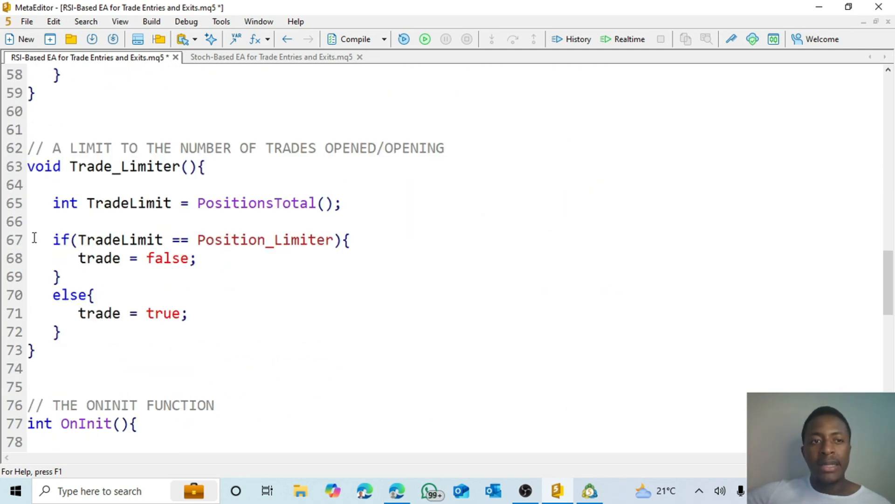
pyautogui.moveTo(27, 166); pyautogui.dragTo(34, 349)
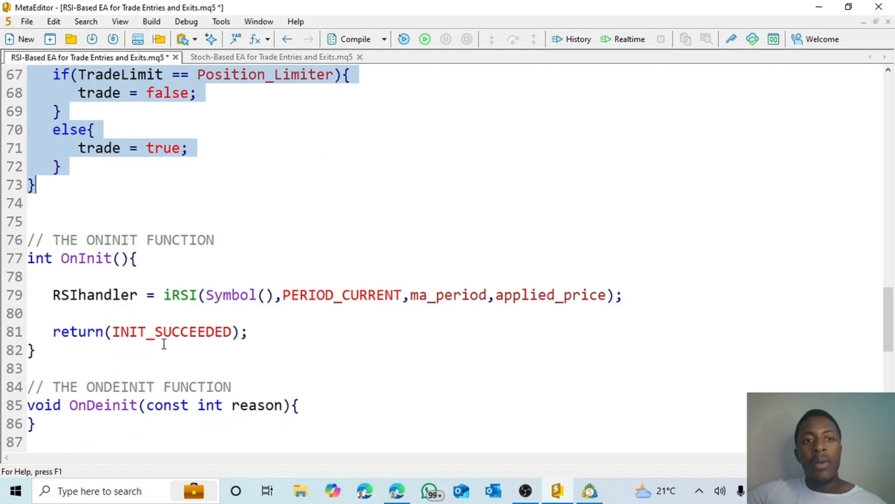
# Step: Scroll past OnInit and highlight the new-bar check lines in OnTick
pyautogui.scroll(-3)
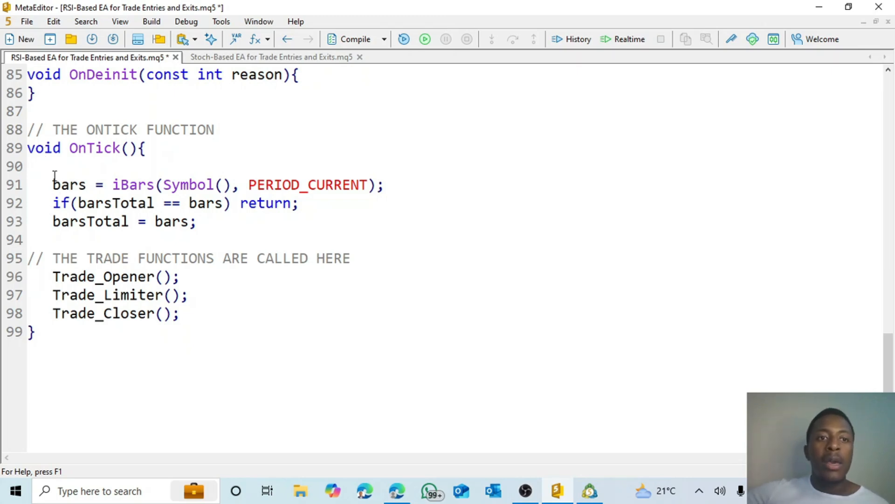
pyautogui.moveTo(52, 185); pyautogui.dragTo(195, 222)
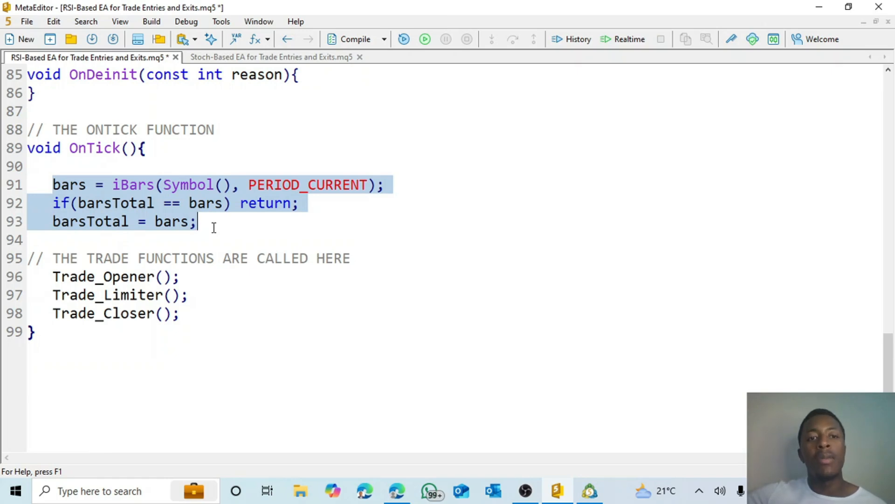
pyautogui.click(182, 295)
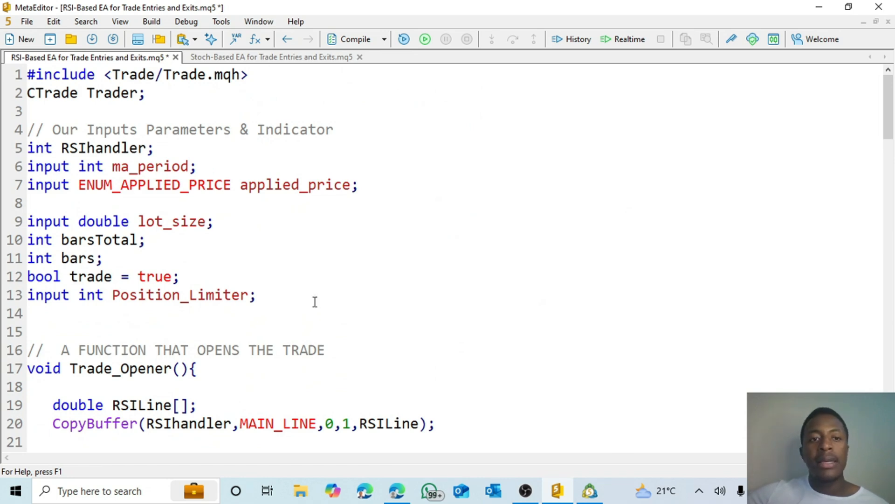
pyautogui.moveTo(319, 161)
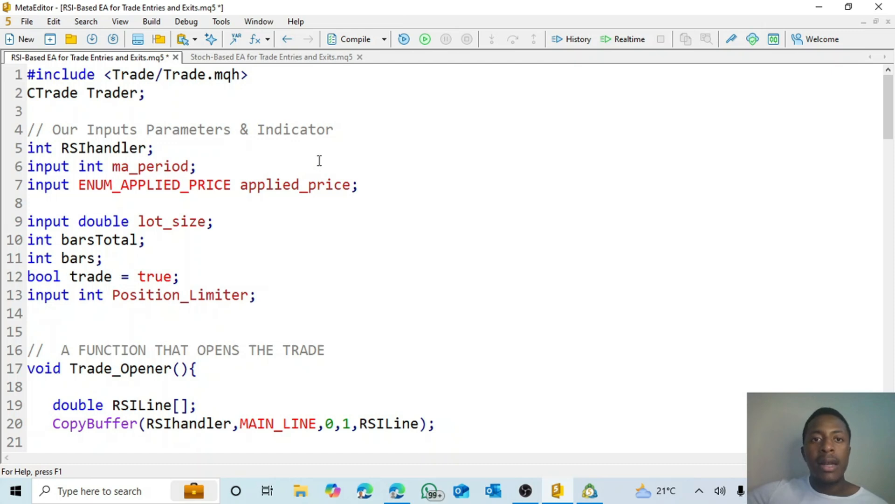
# Step: Save the RSI-Based EA source file from the MetaEditor toolbar
pyautogui.click(355, 39)
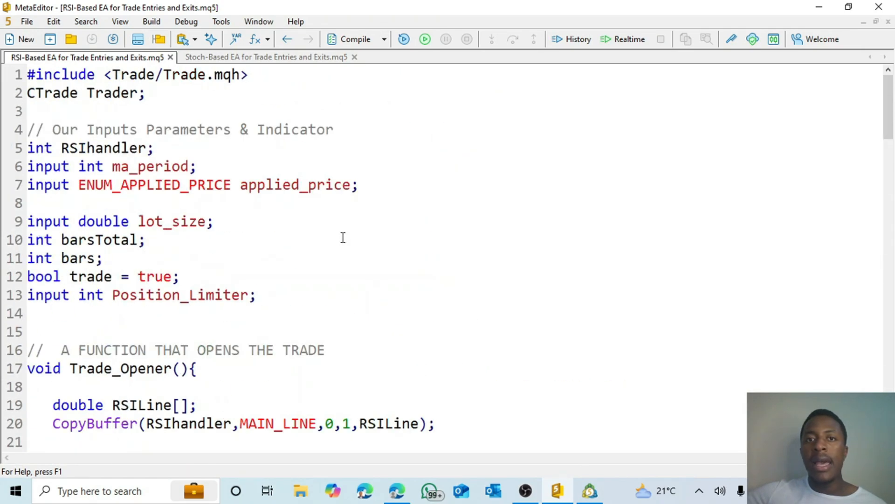
pyautogui.moveTo(404, 39)
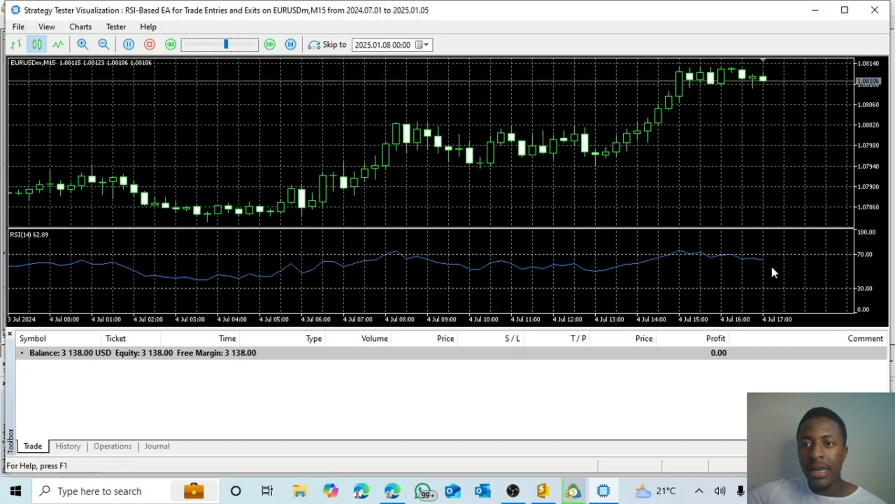
# Step: Adjust the Strategy Tester visualization speed slider to slow the visual backtest
pyautogui.moveTo(226, 44); pyautogui.dragTo(211, 44)
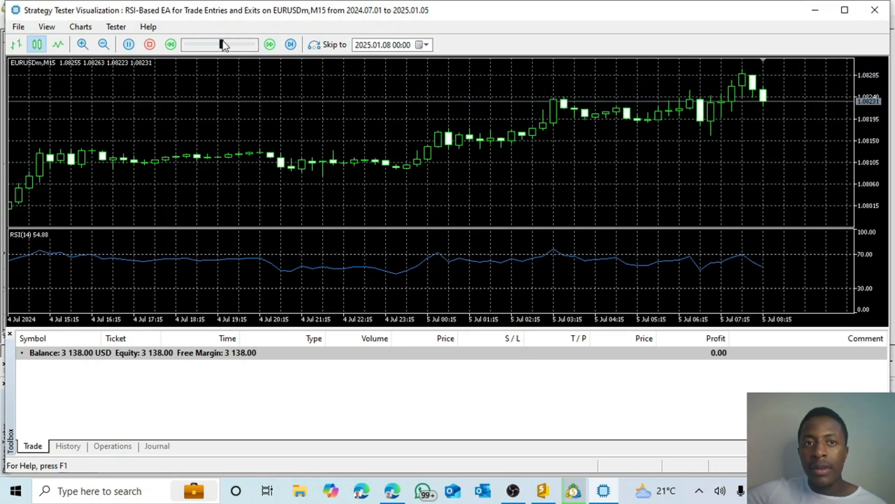
pyautogui.moveTo(222, 45); pyautogui.dragTo(232, 45)
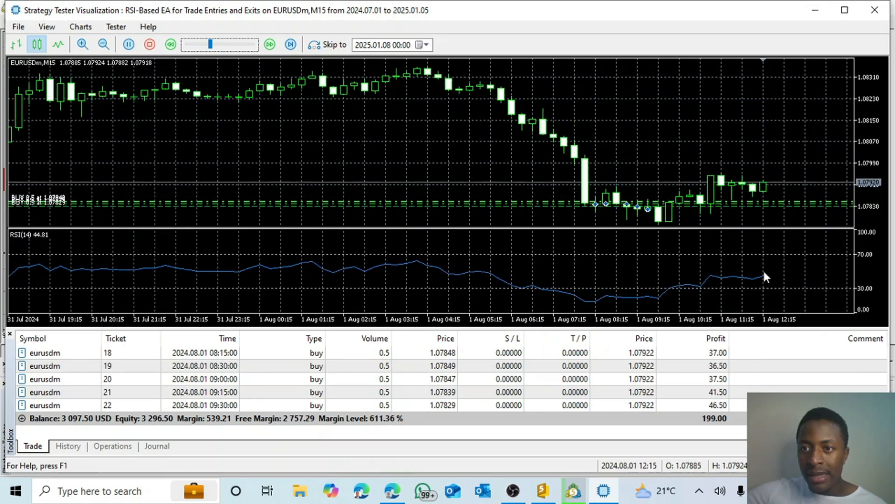
# Step: Let the visual backtest run until the EA opens its batch of EURUSDm buy trades
pyautogui.click(290, 45)
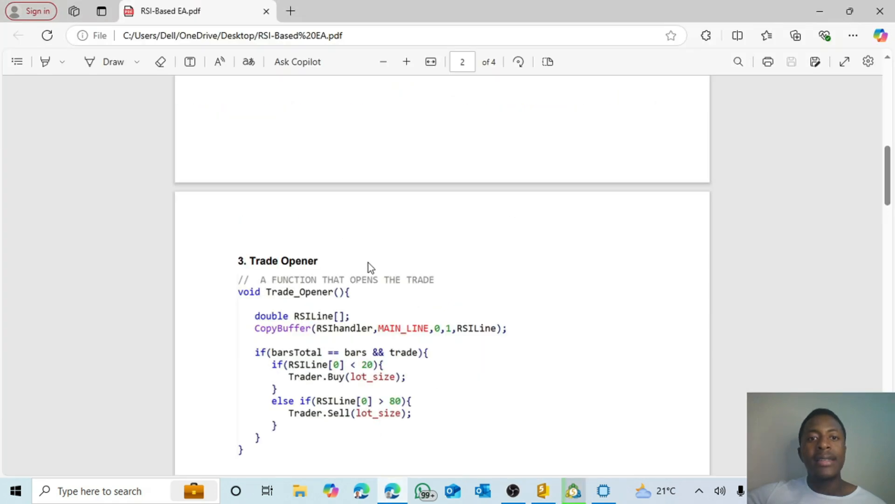
# Step: Scroll the RSI-Based EA PDF from Including Libraries down to the Trade_Closer code on page 3
pyautogui.scroll(3)
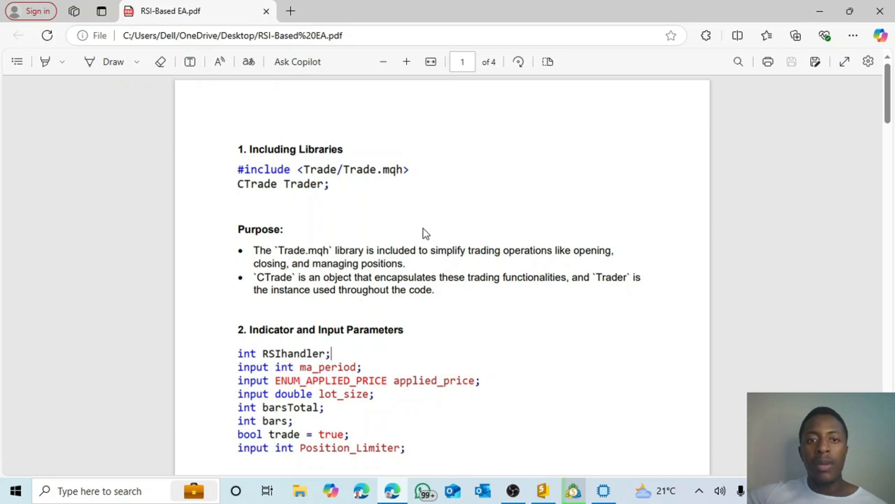
pyautogui.scroll(-3)
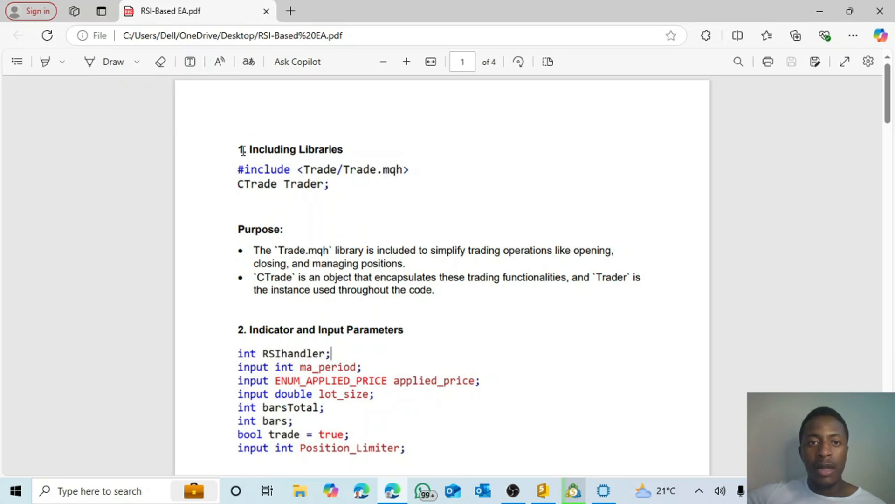
pyautogui.doubleClick(288, 149)
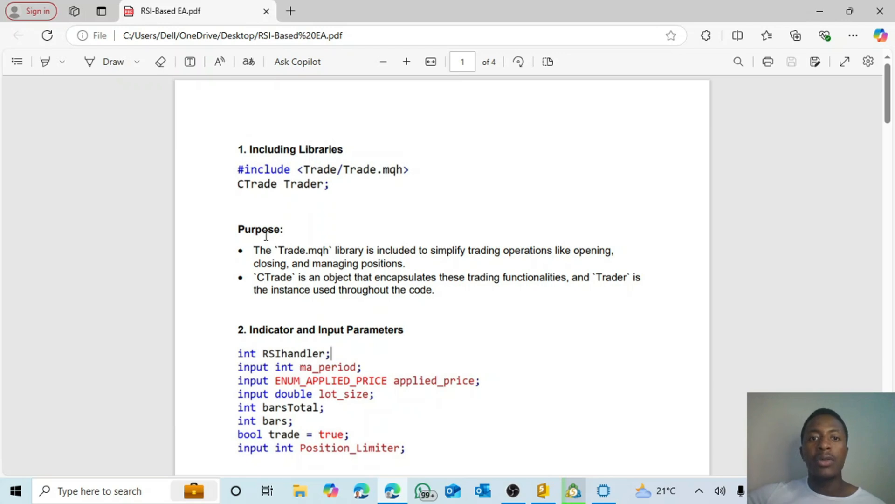
pyautogui.scroll(-3)
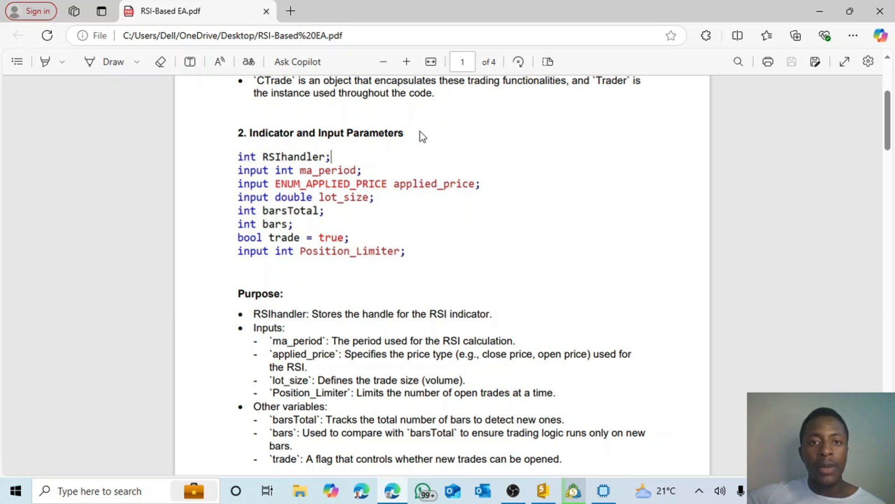
pyautogui.moveTo(288, 214)
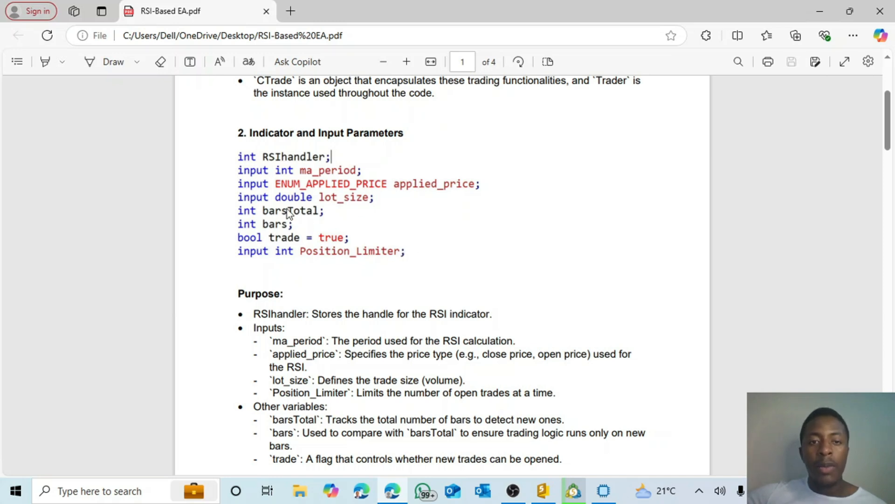
pyautogui.scroll(-3)
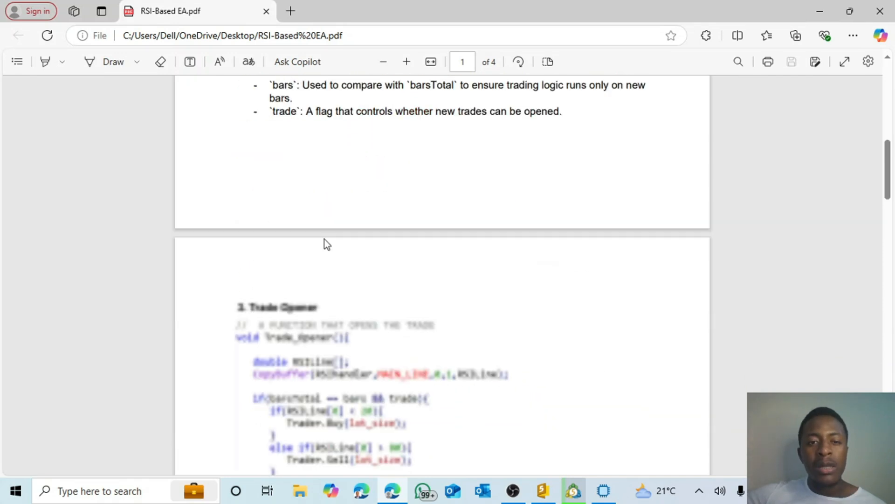
pyautogui.scroll(-3)
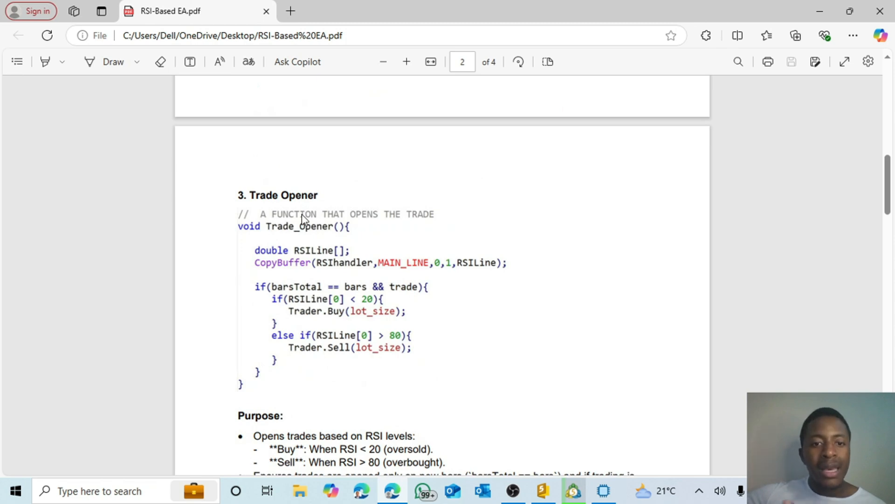
pyautogui.scroll(-3)
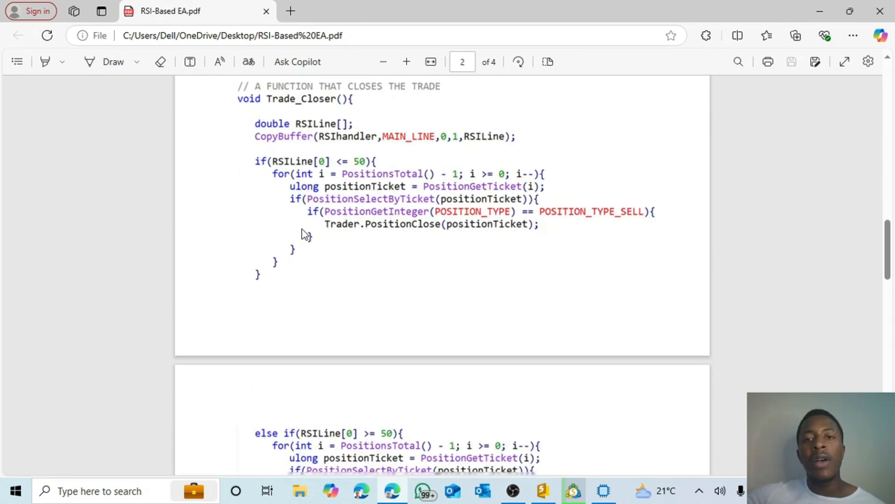
pyautogui.scroll(-3)
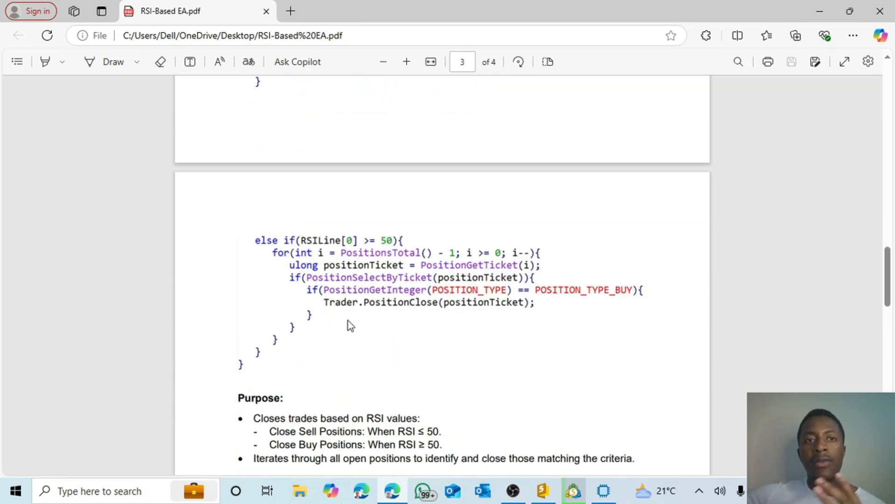
pyautogui.scroll(-3)
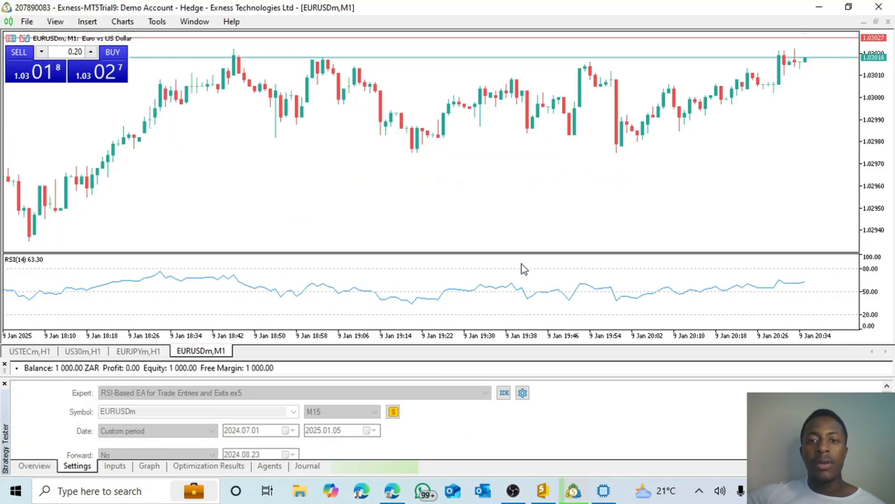
pyautogui.moveTo(515, 277)
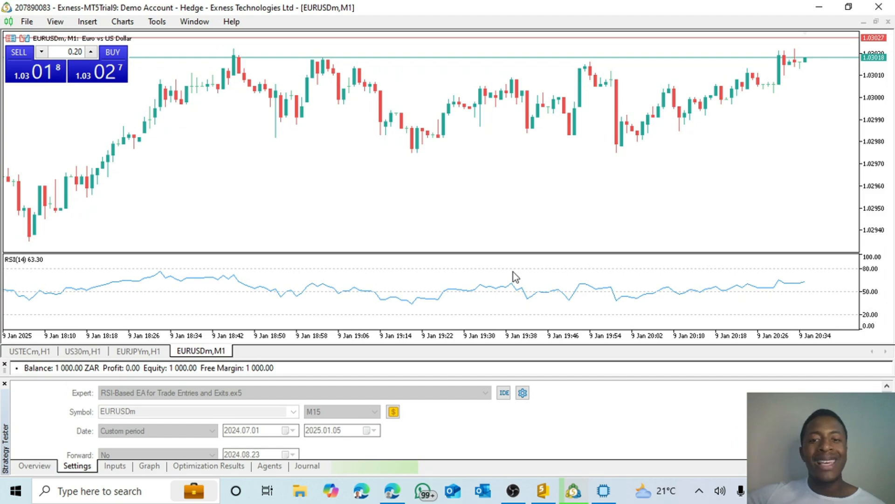